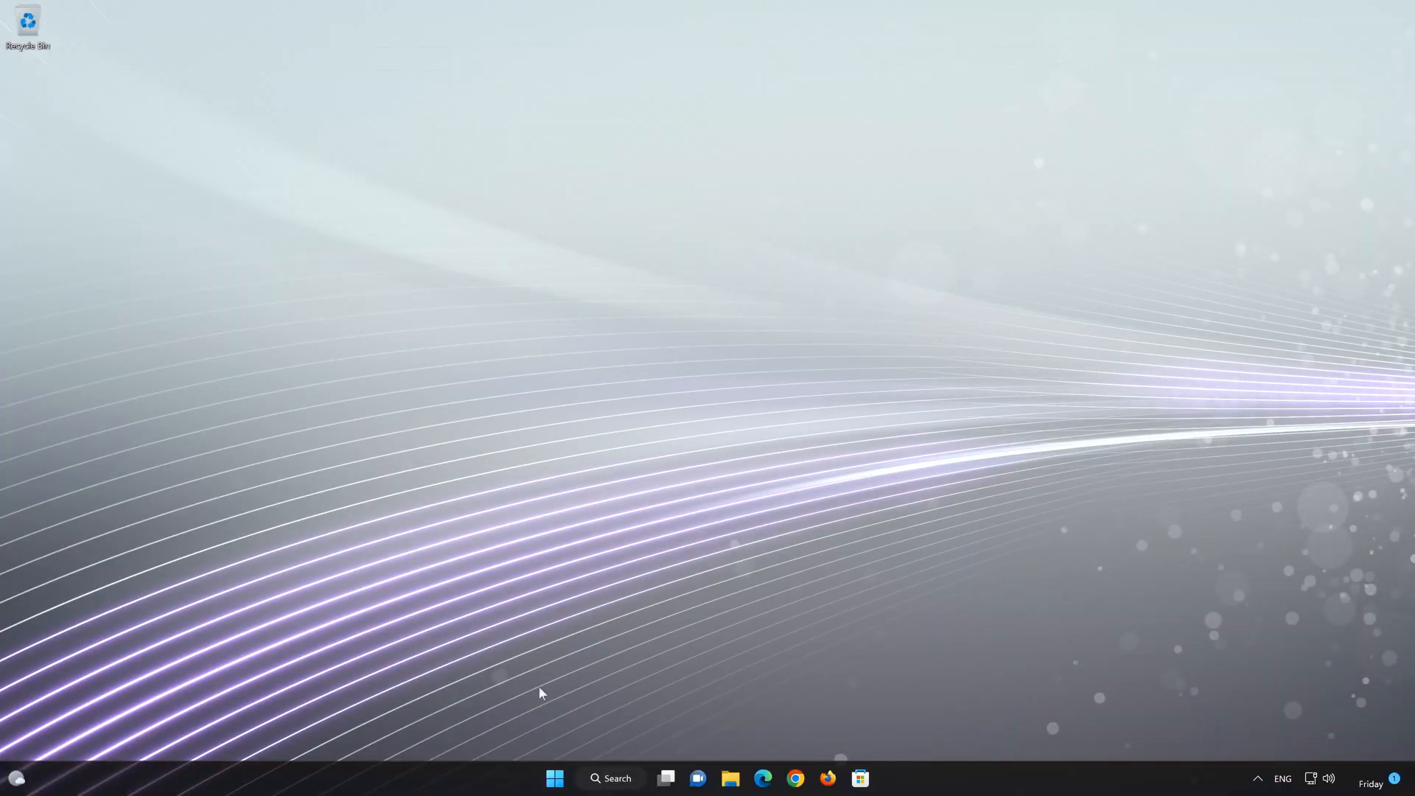
Launch Windows Settings from the Start menu's pinned apps
click(554, 779)
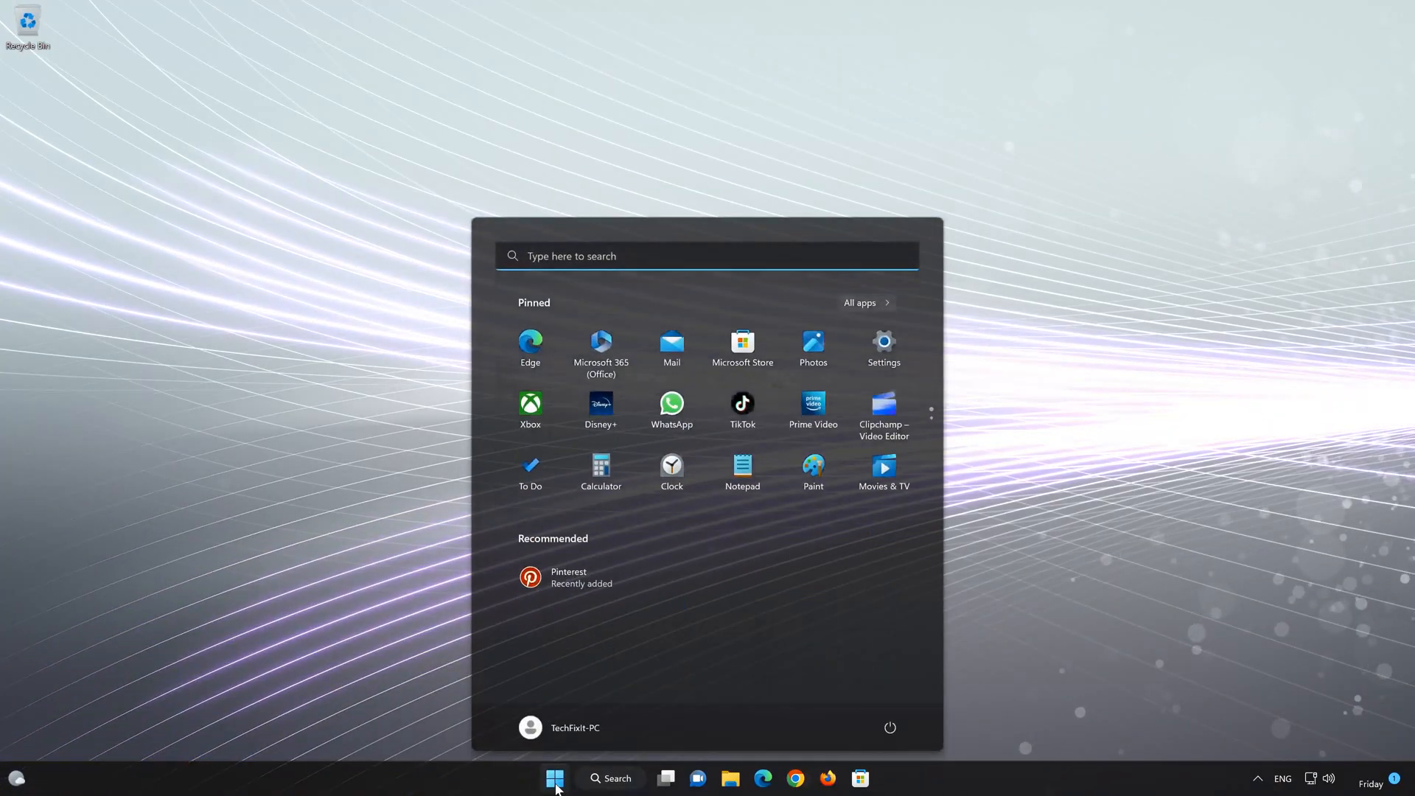
mouse_move(867, 383)
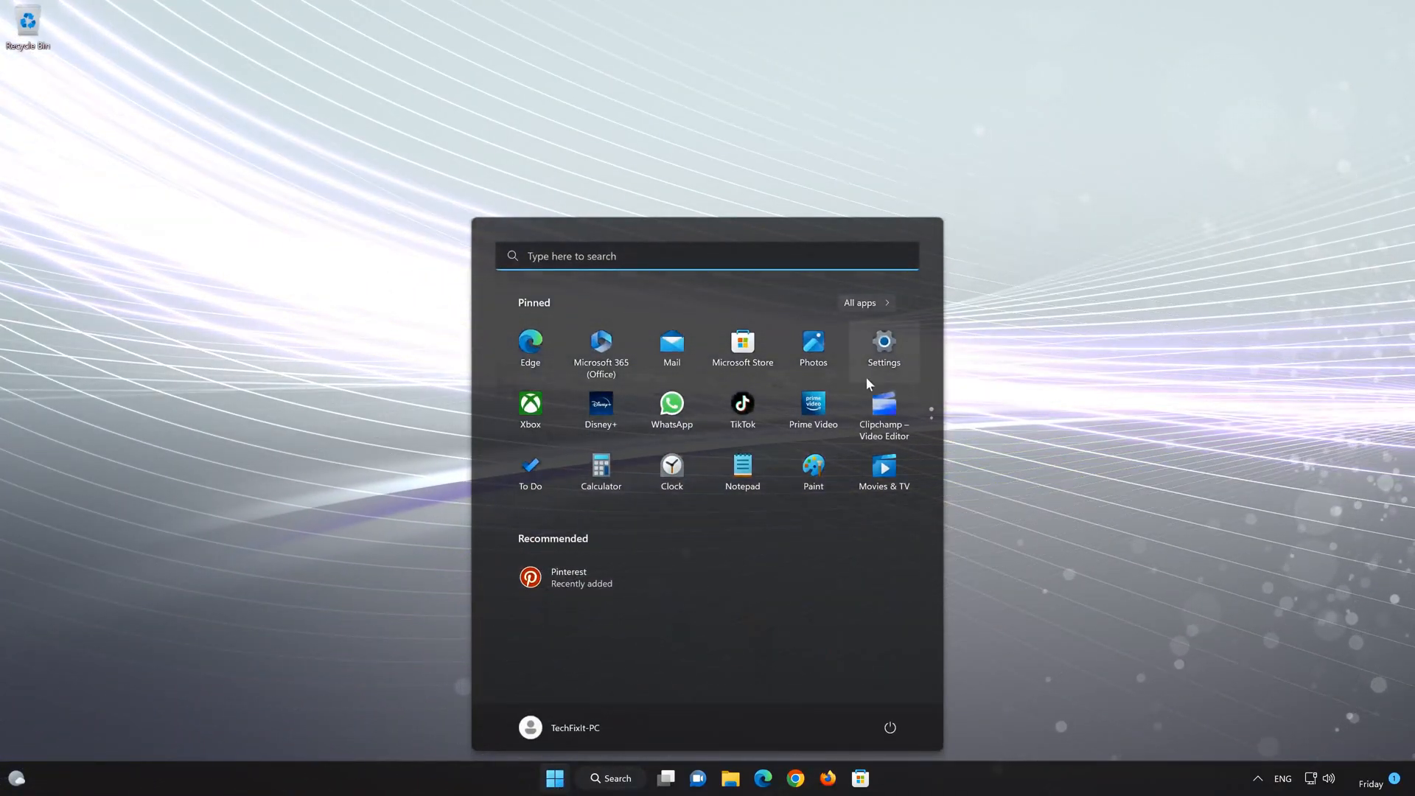
click(884, 344)
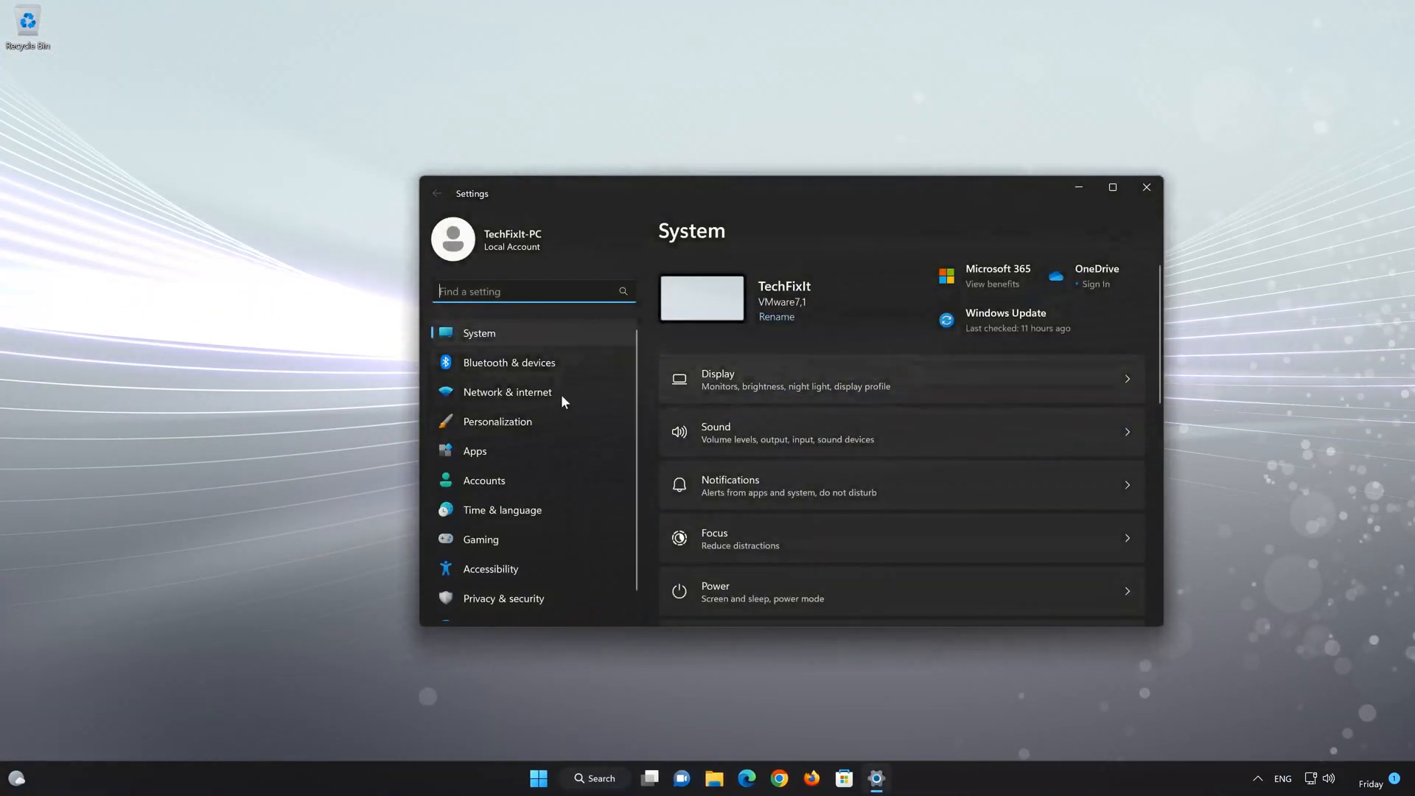
Show Pinterest's three-dot options menu in the Apps > Installed apps list
click(473, 451)
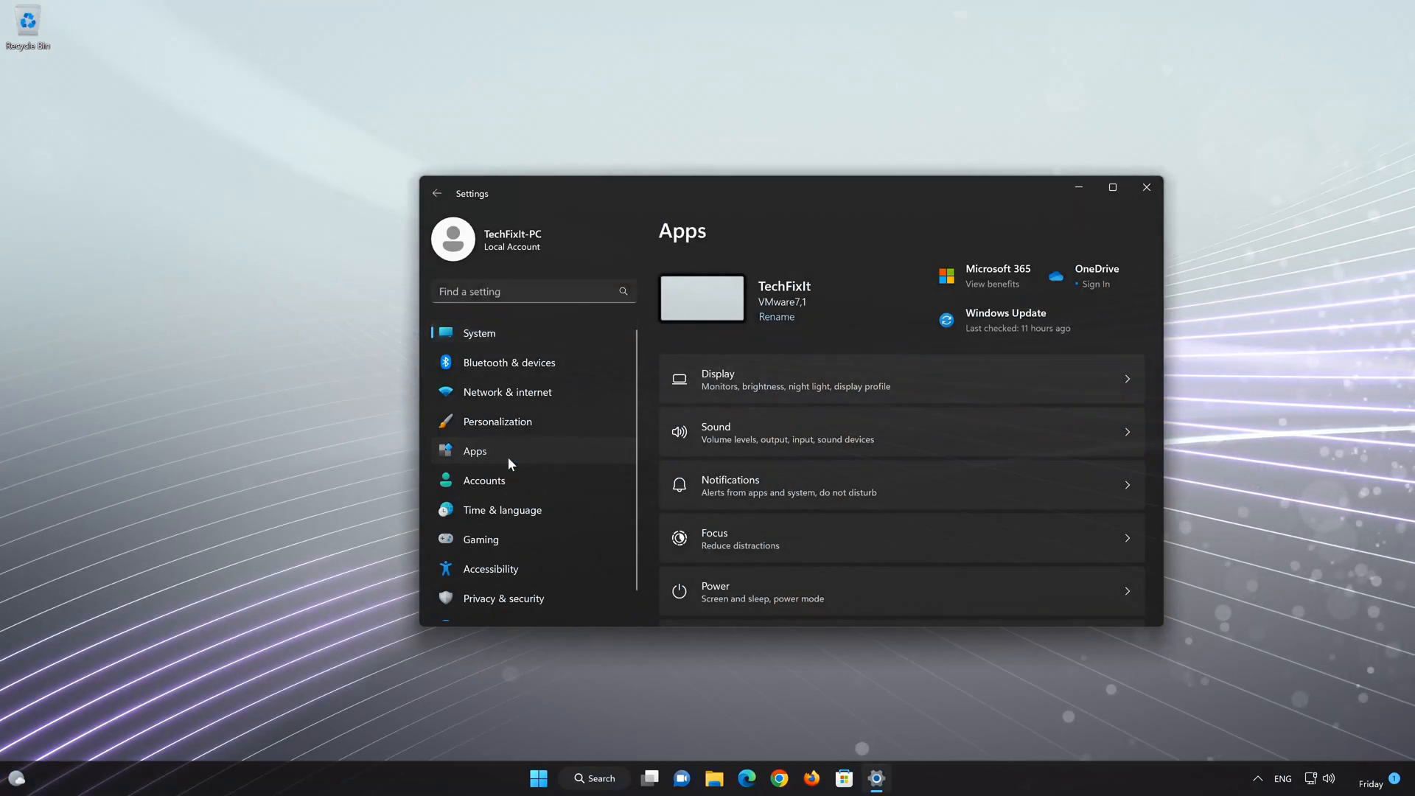
click(473, 451)
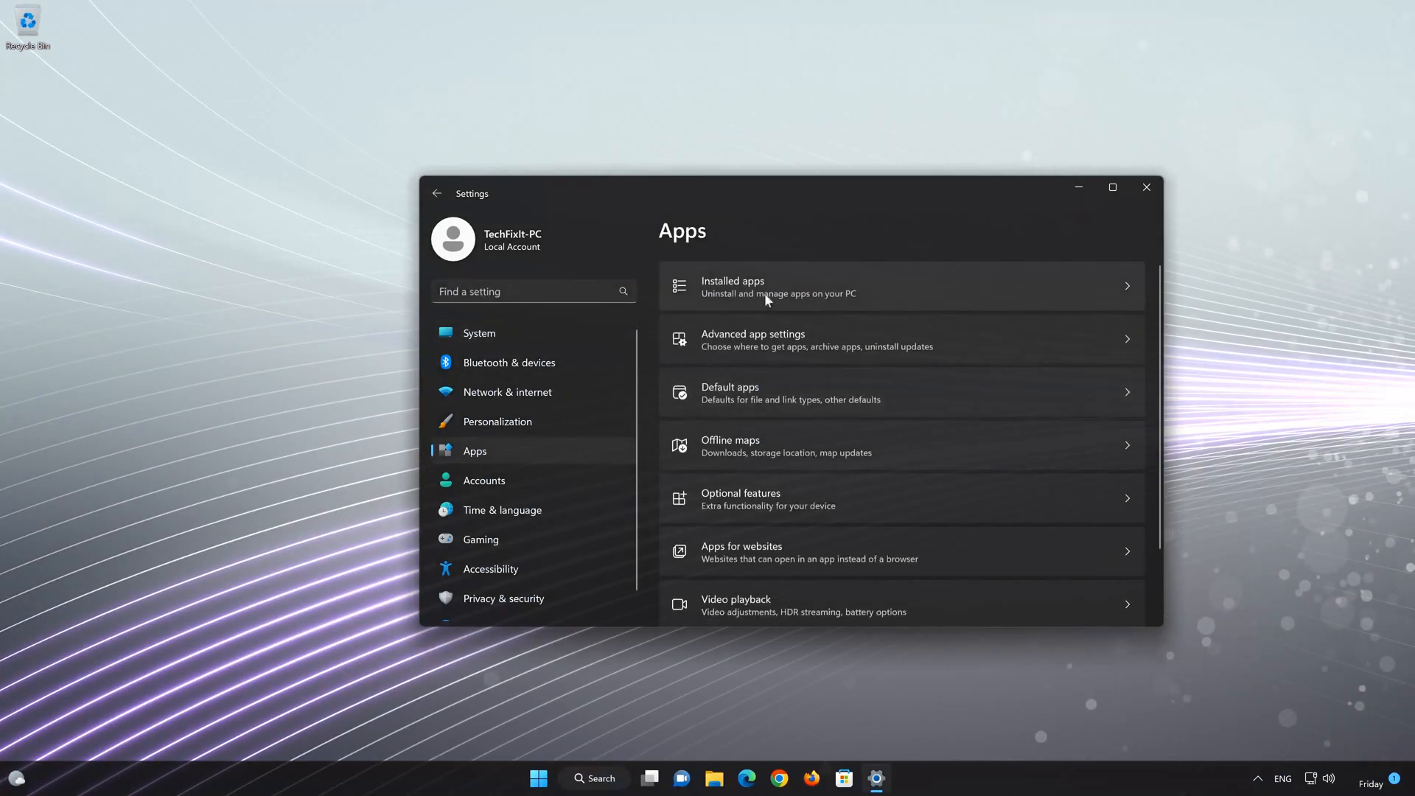
mouse_move(804, 277)
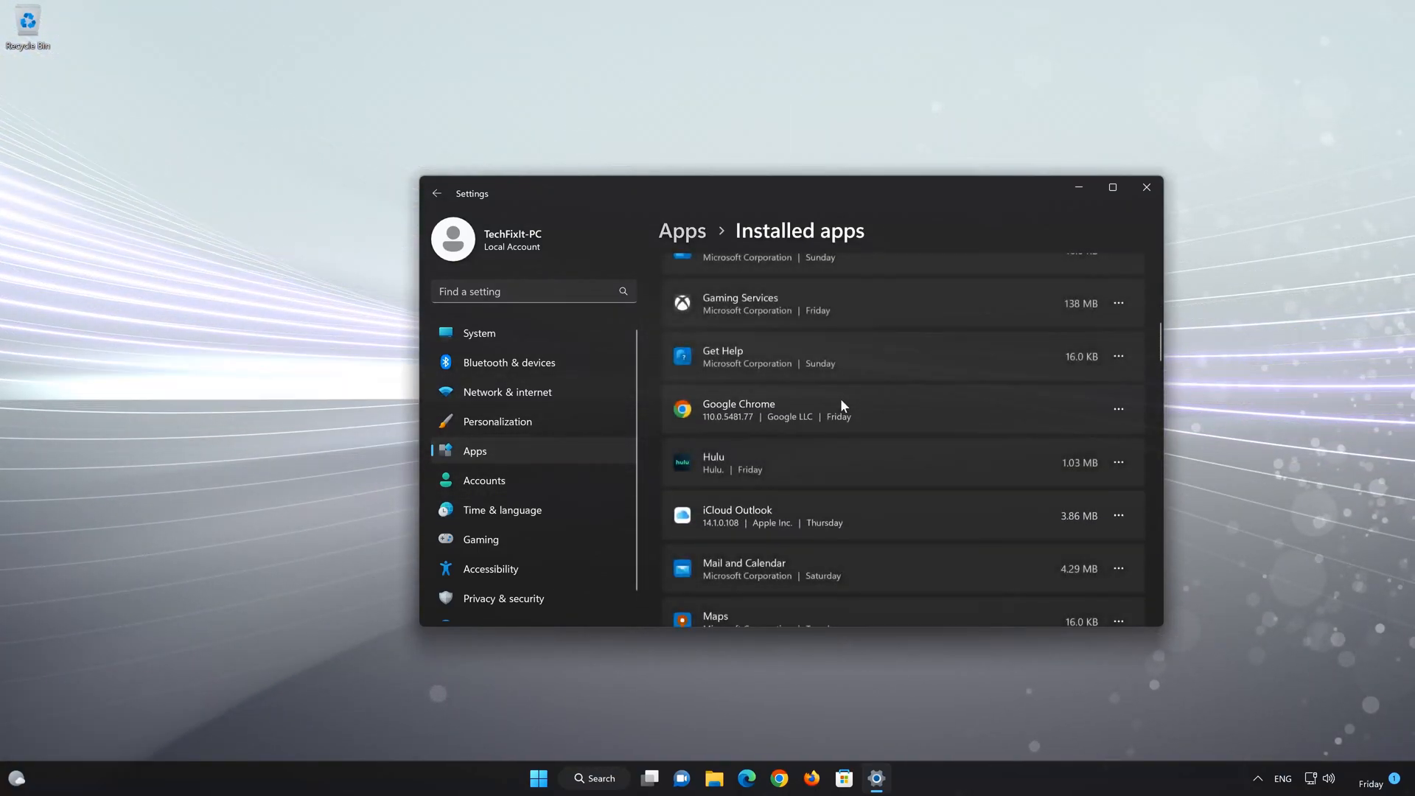
scroll(down, 3)
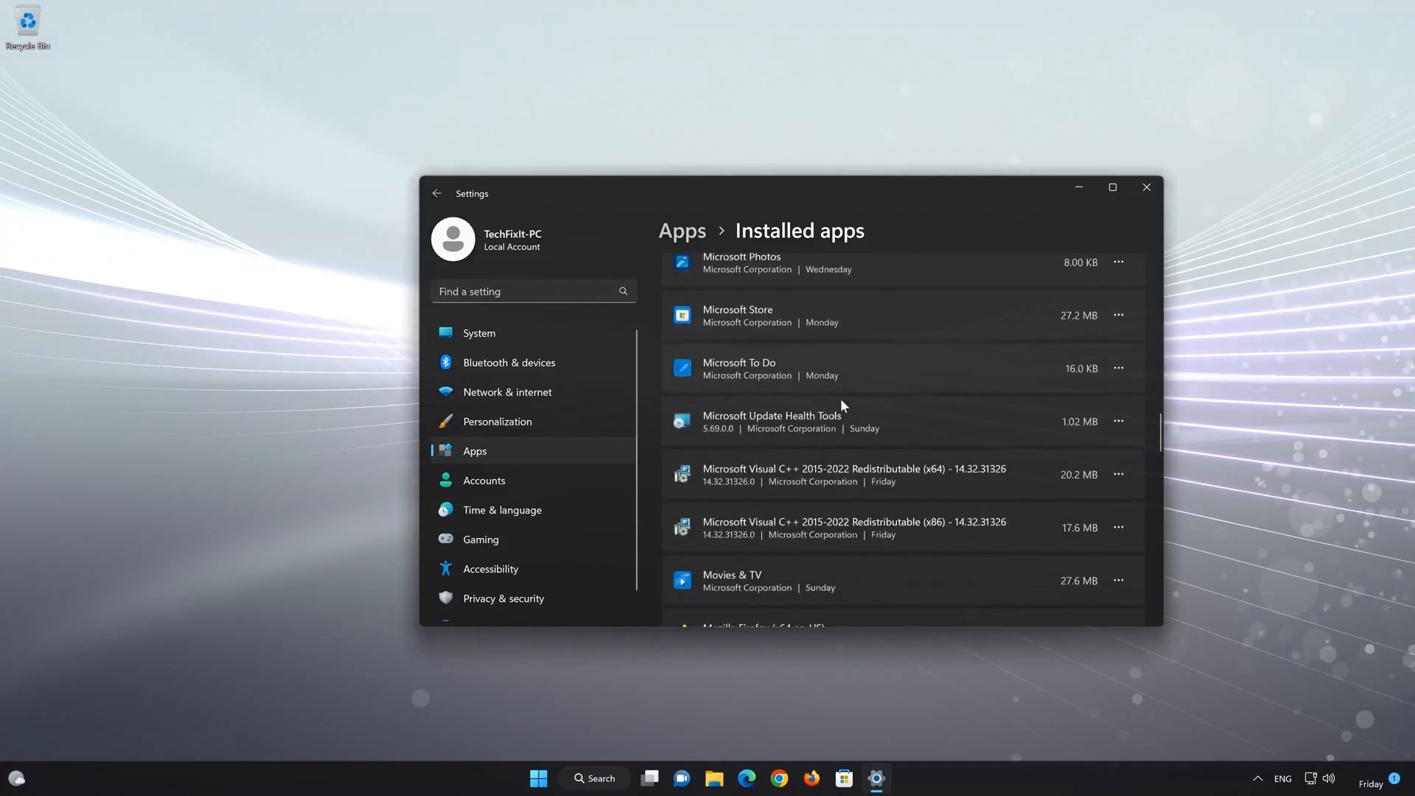
scroll(down, 3)
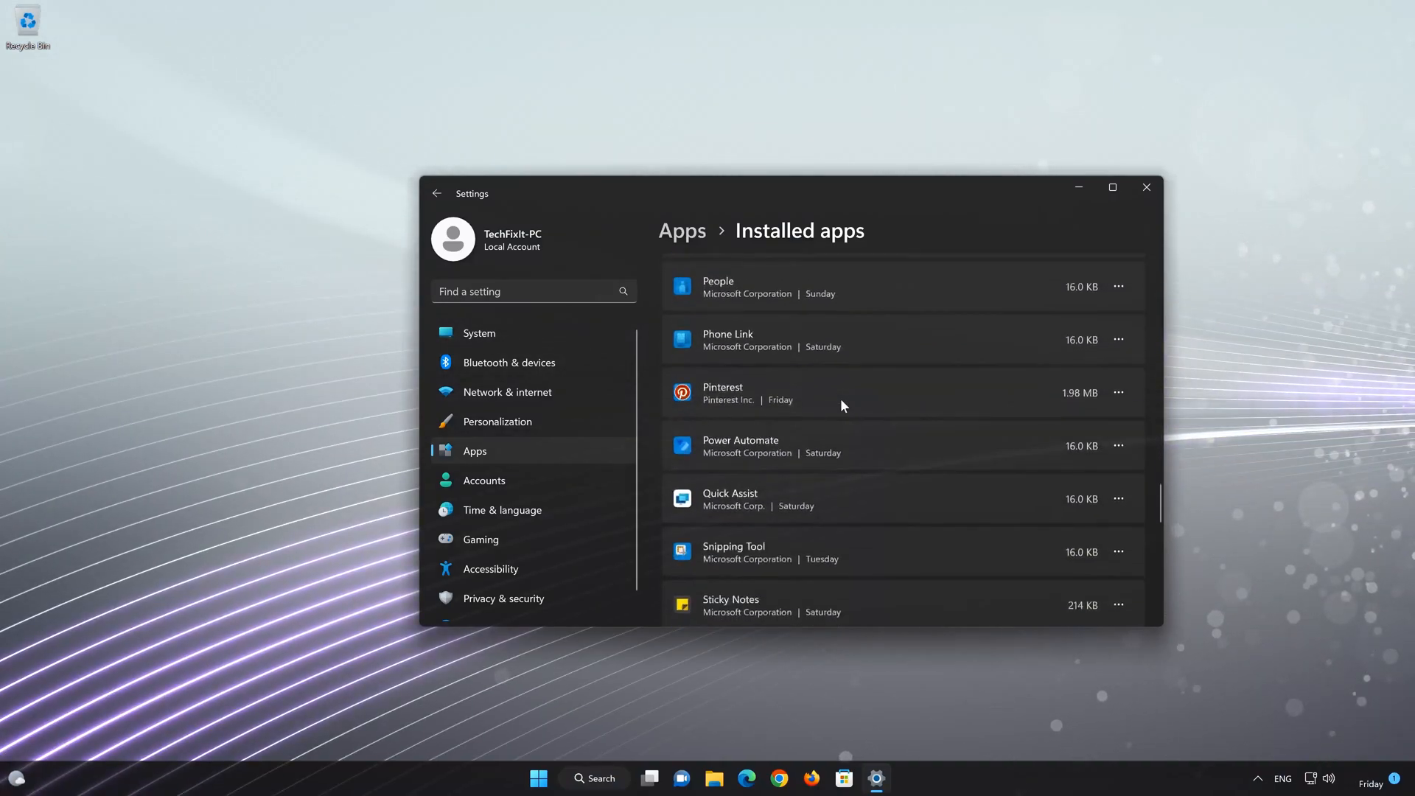
scroll(up, 3)
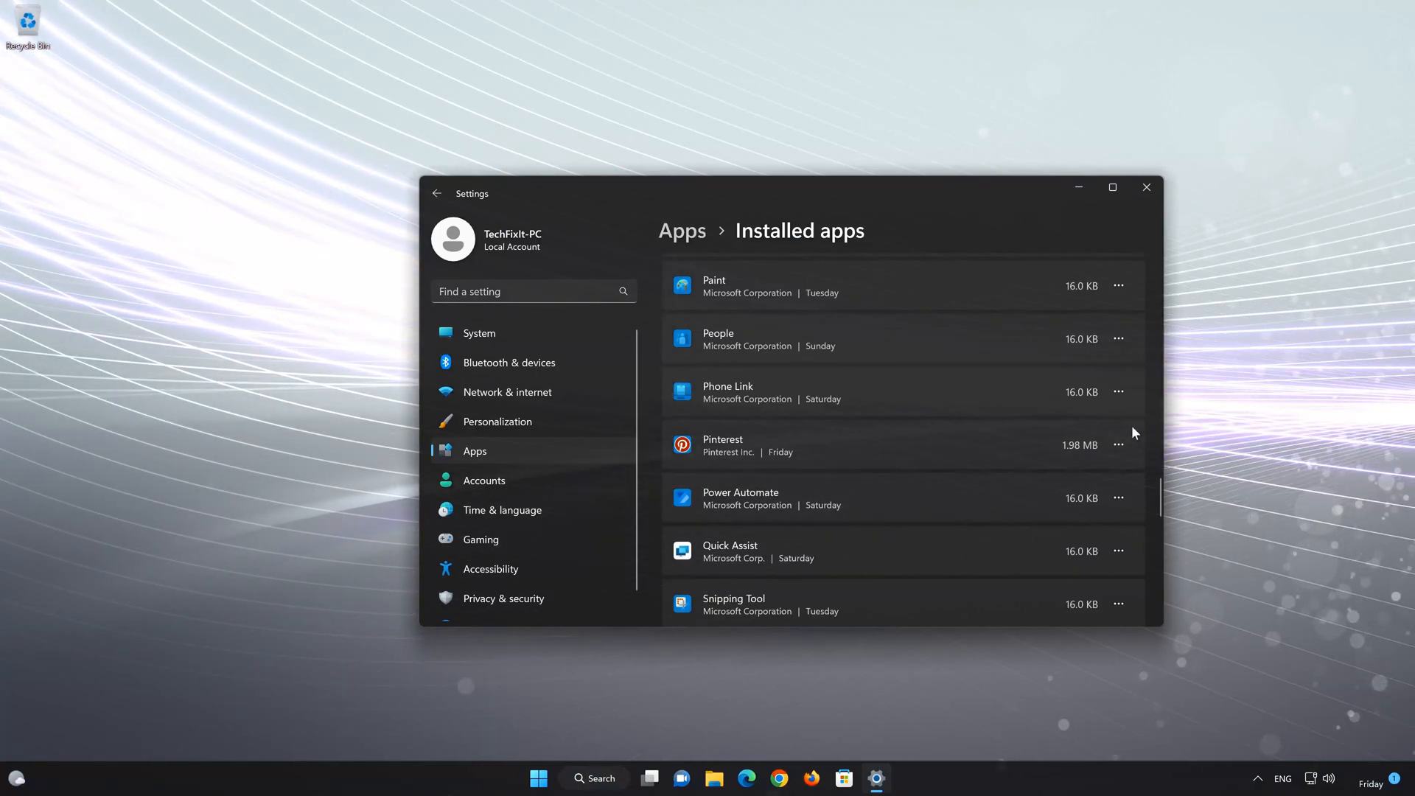
mouse_move(1123, 453)
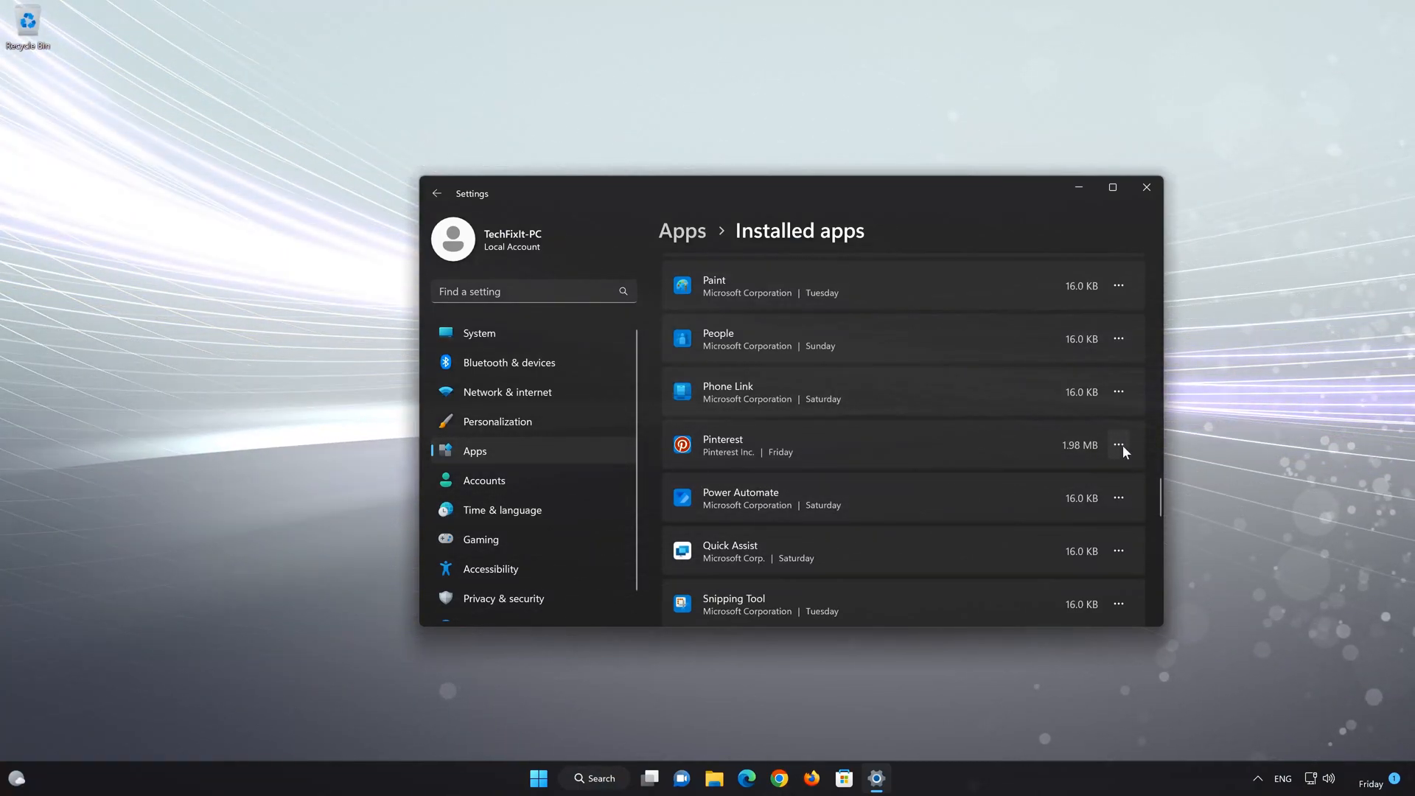
click(1119, 445)
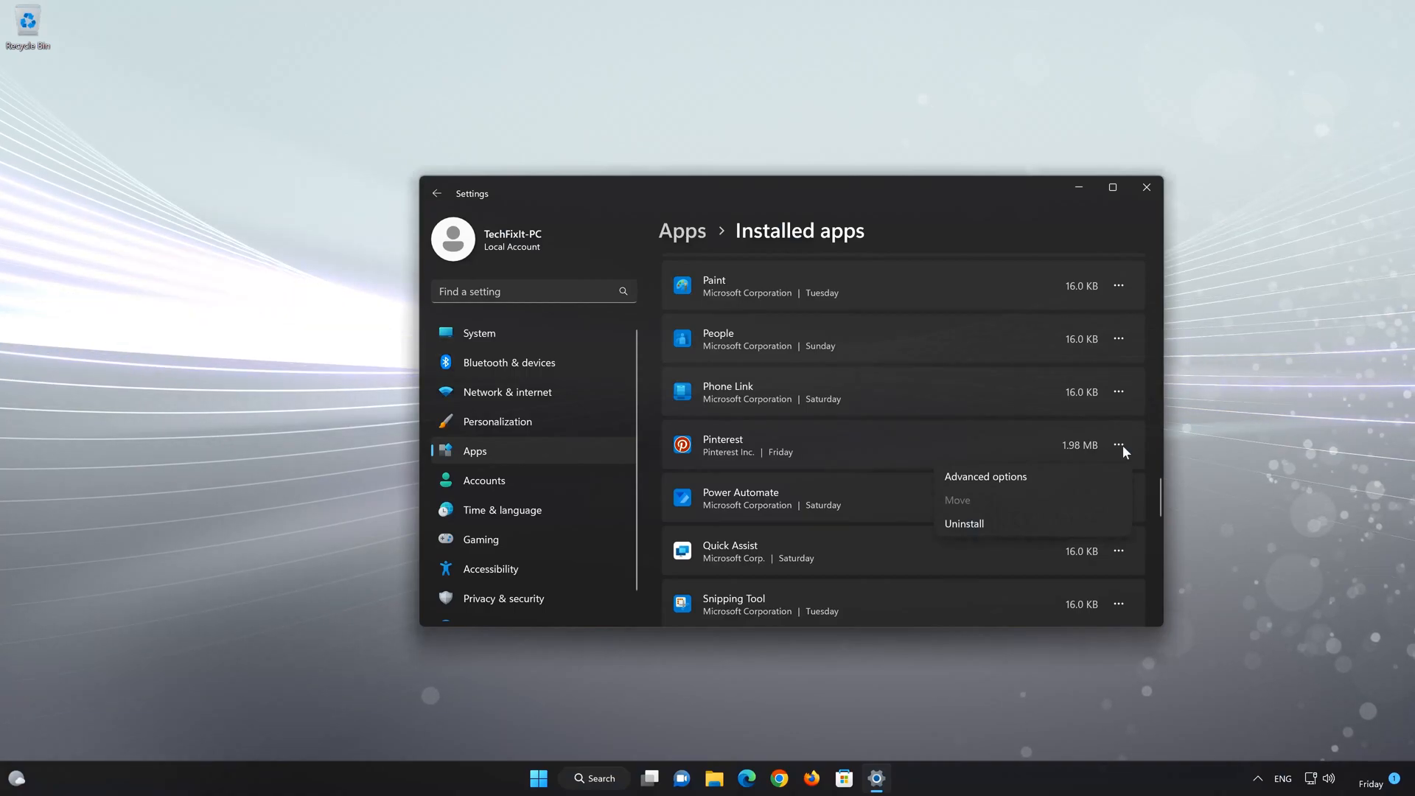
mouse_move(1027, 481)
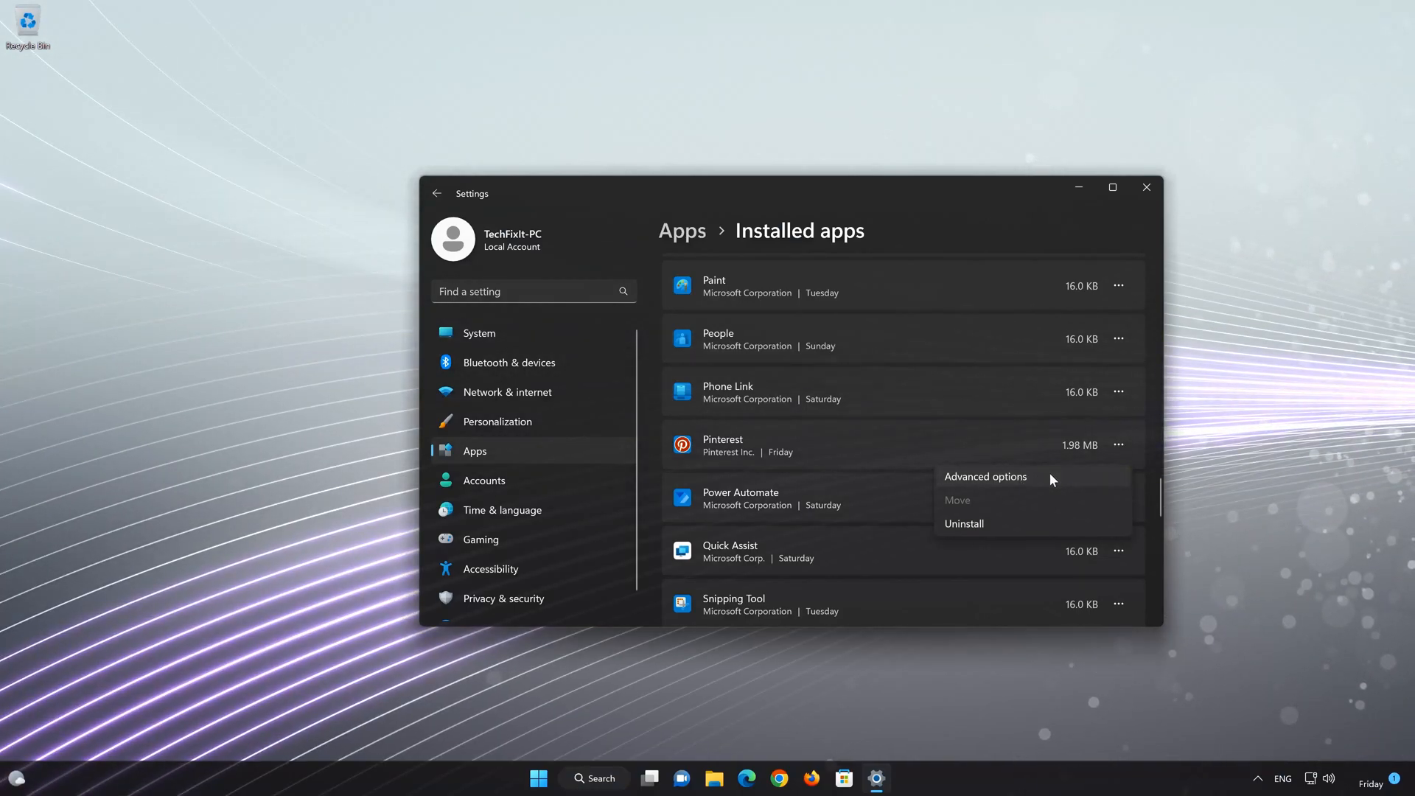
From Pinterest's Advanced options, run Repair and then Reset its app data
click(985, 476)
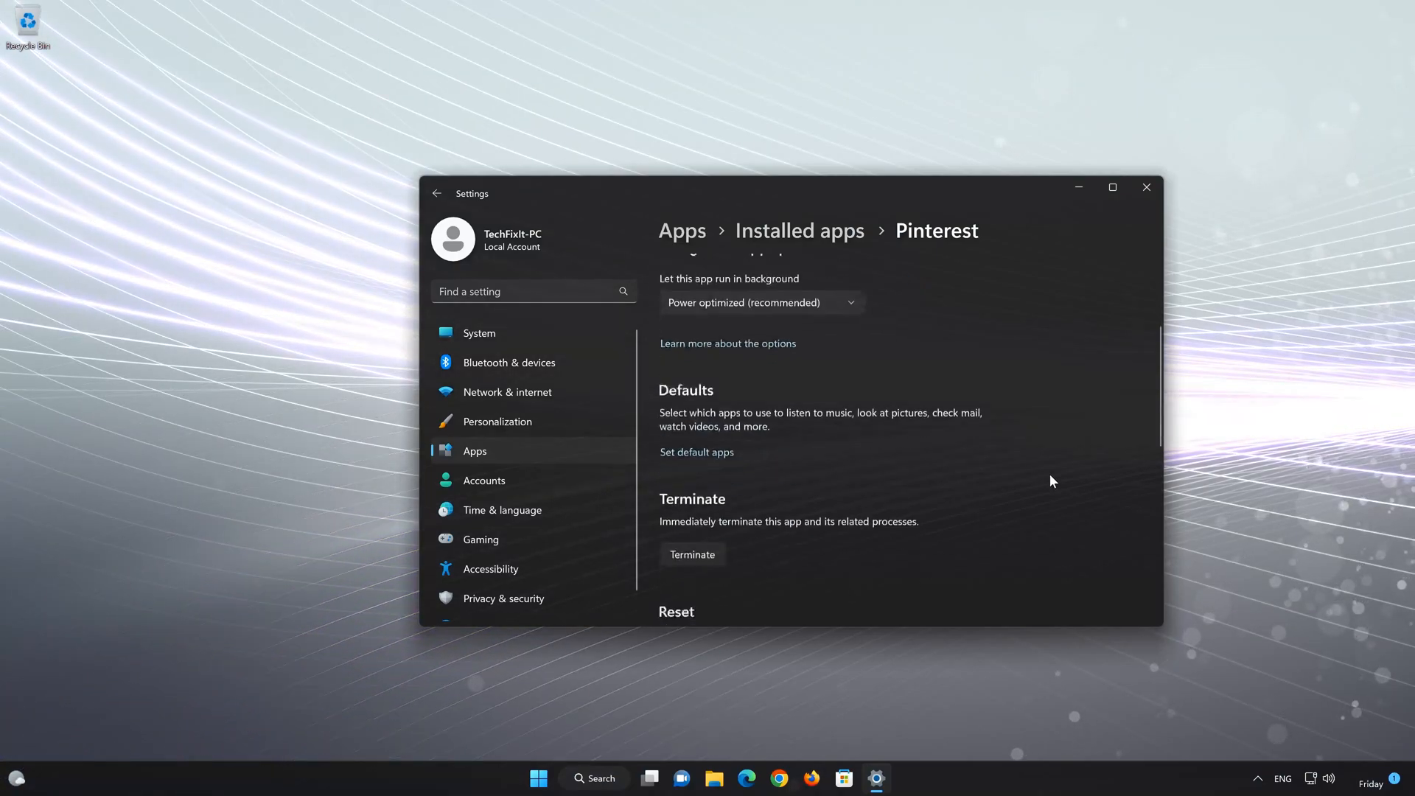
scroll(down, 3)
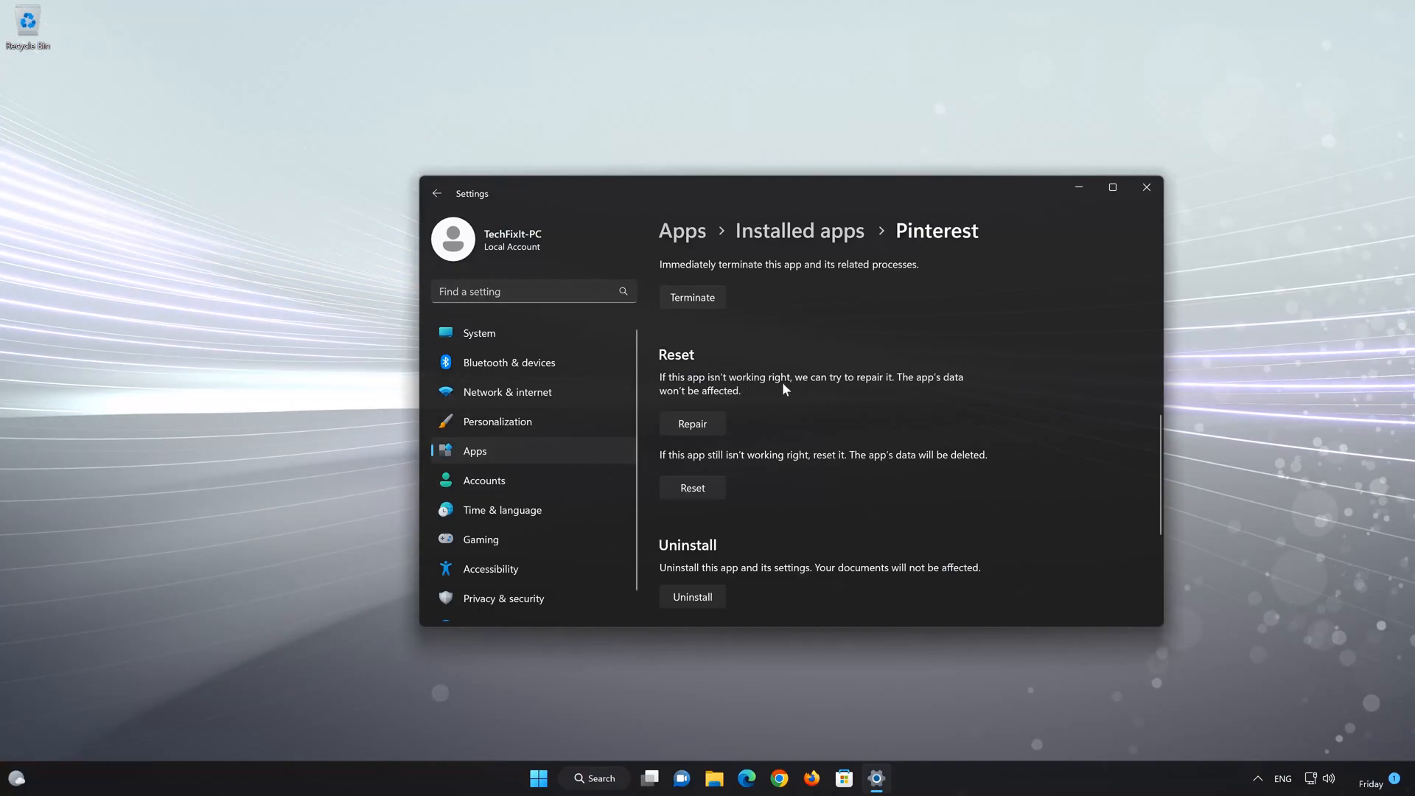
mouse_move(653, 404)
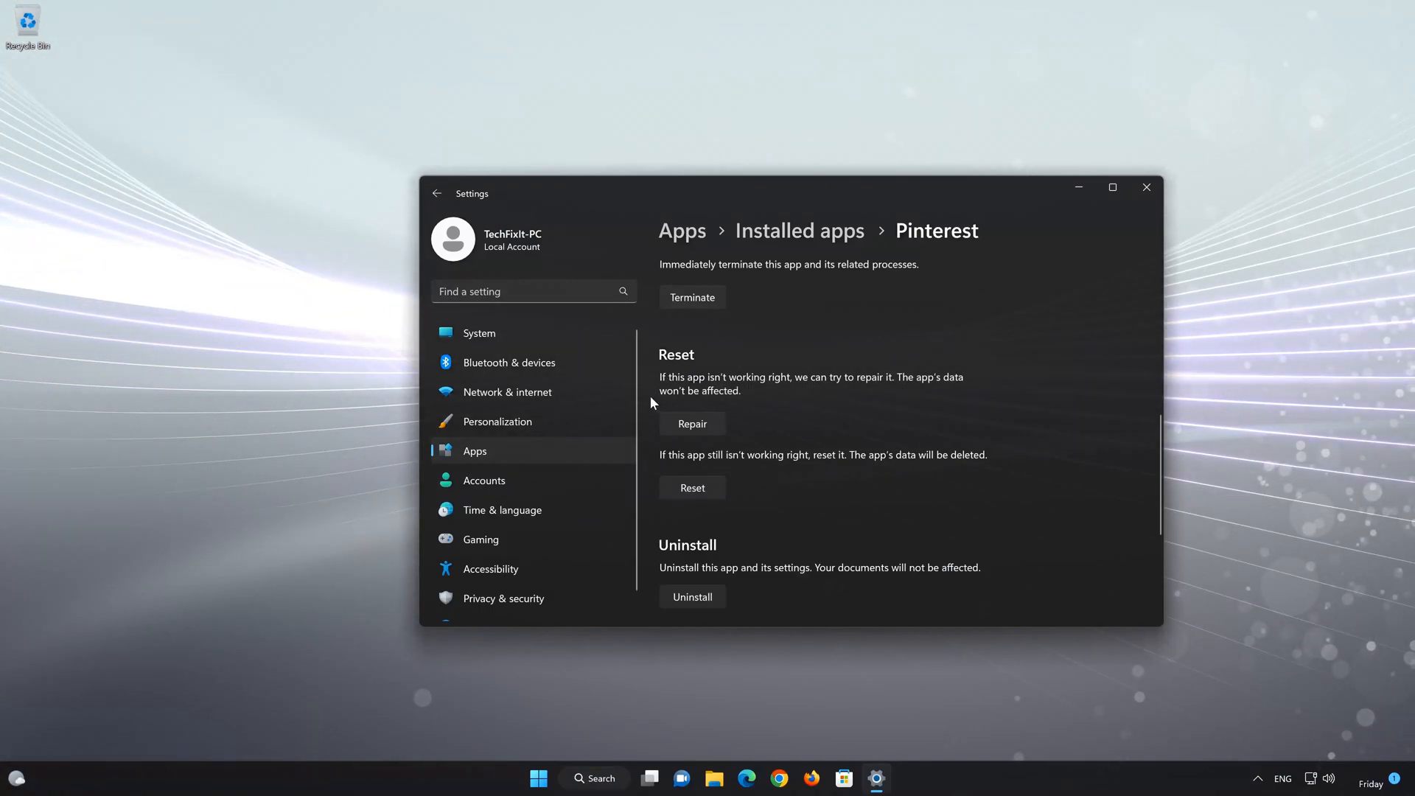
mouse_move(693, 418)
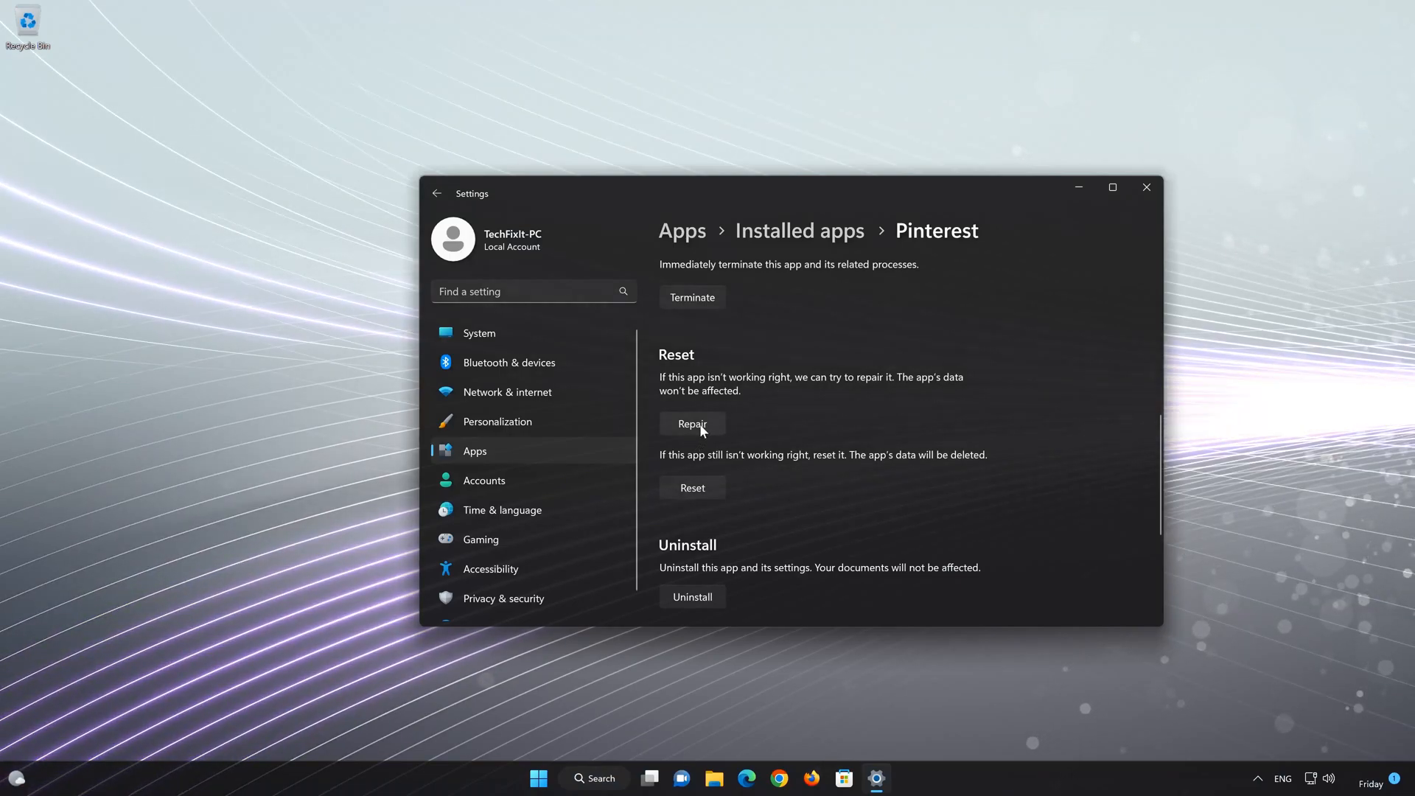
click(692, 423)
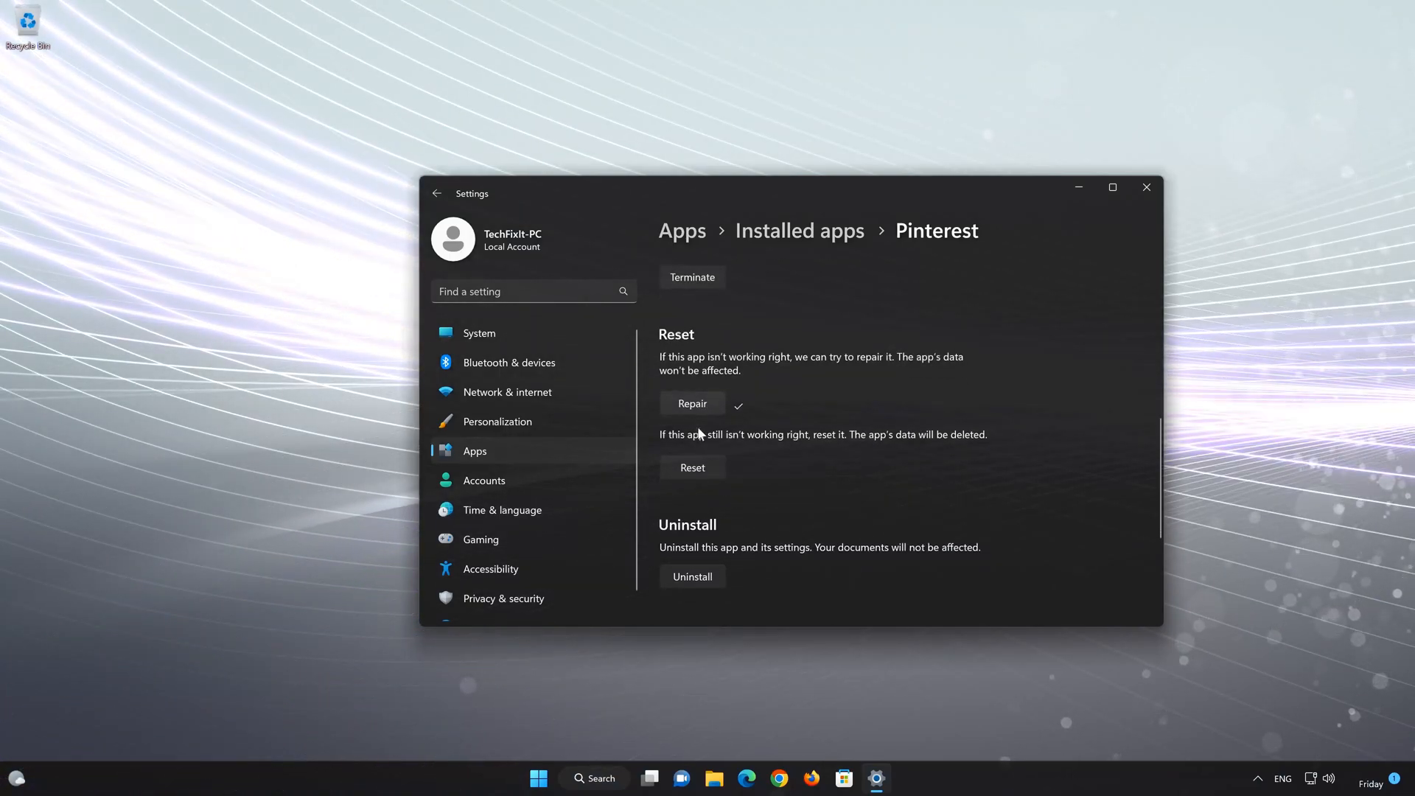
scroll(down, 3)
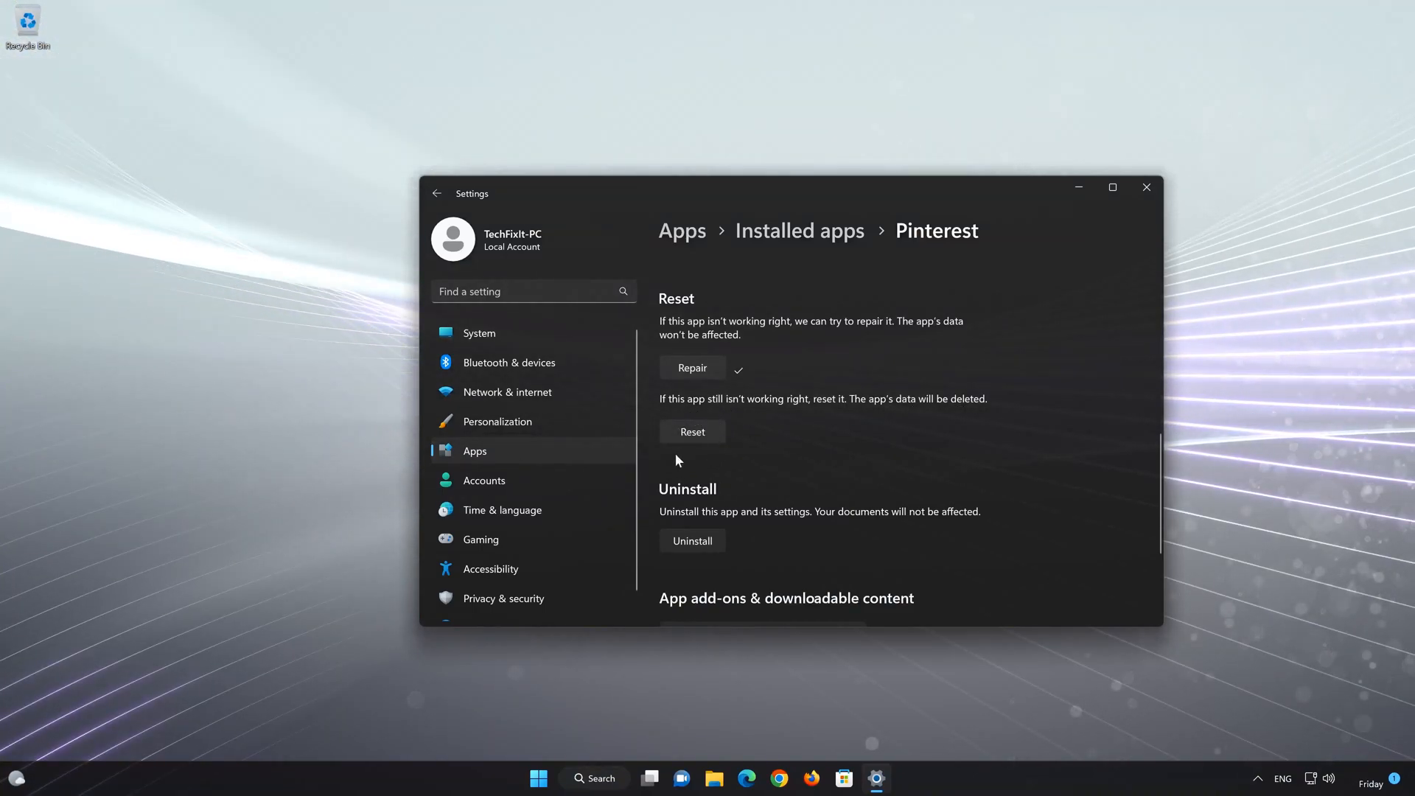
click(693, 432)
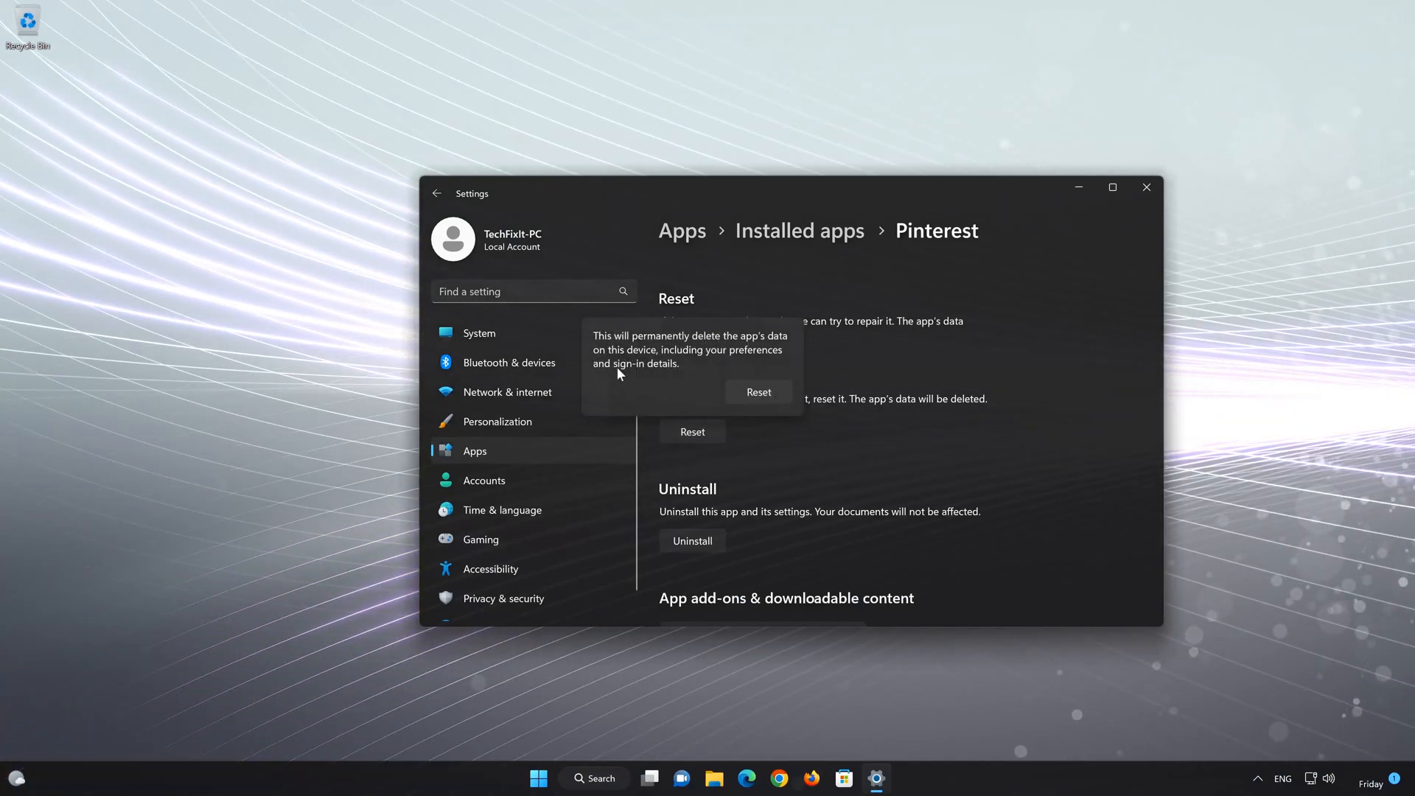
mouse_move(786, 408)
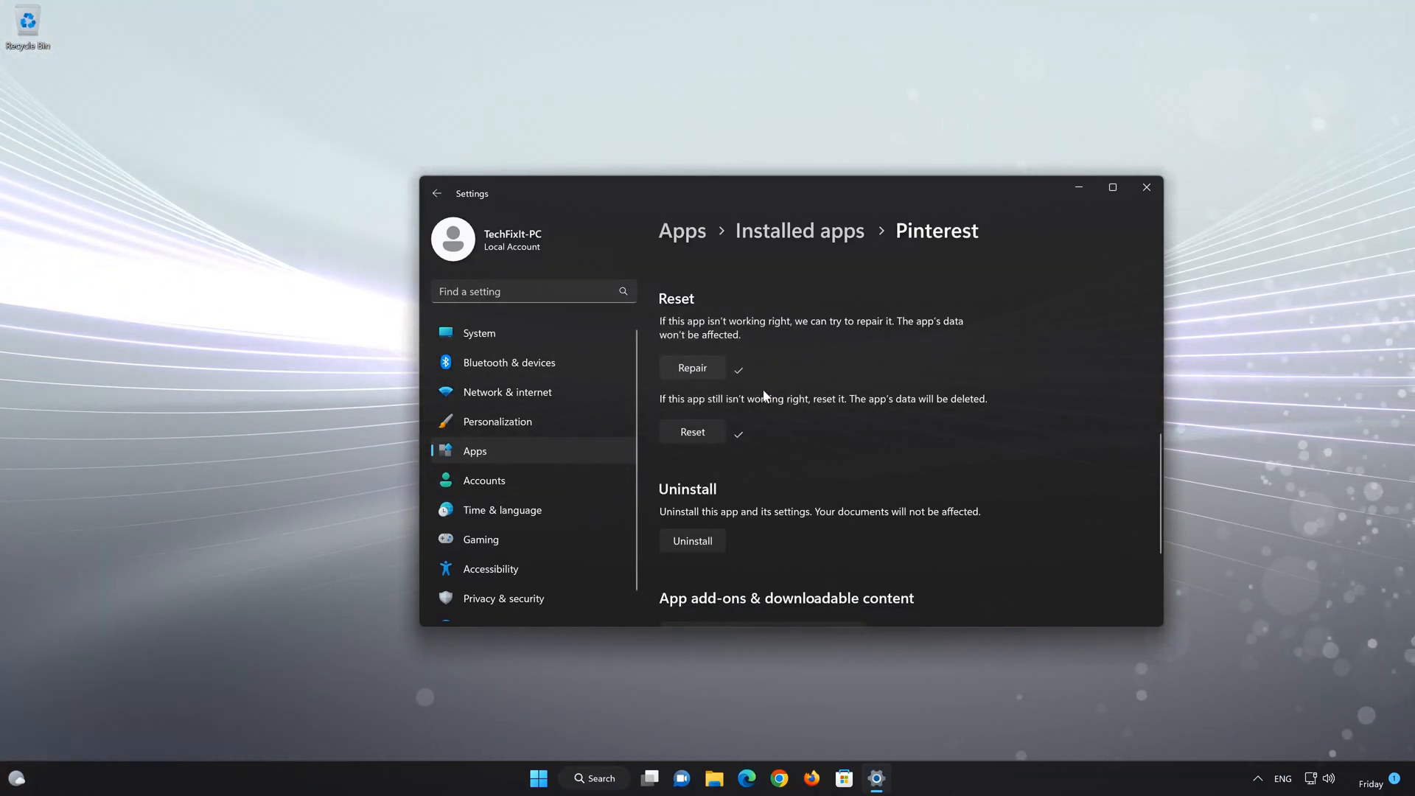
Remove Pinterest via the Uninstall button on its advanced options page
scroll(down, 3)
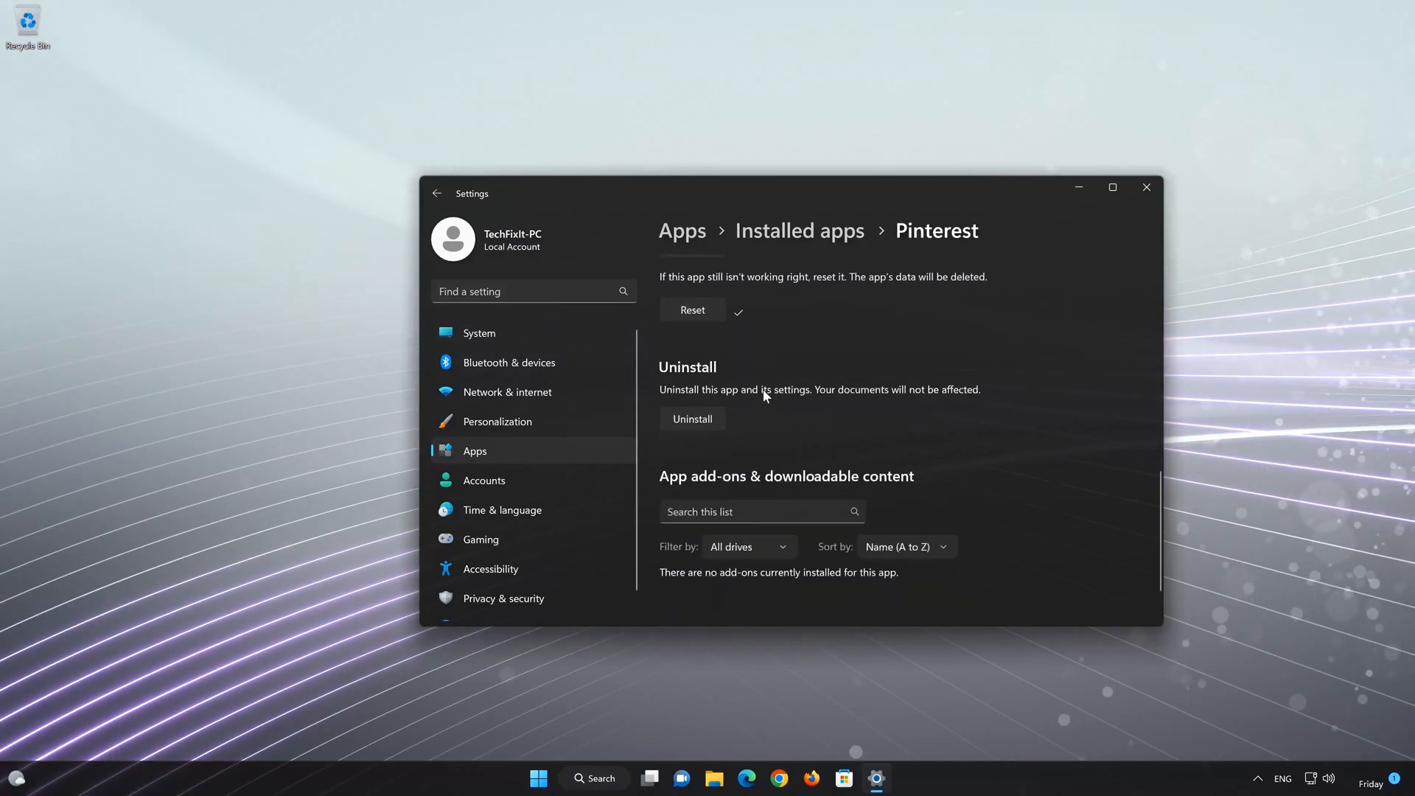
scroll(down, 3)
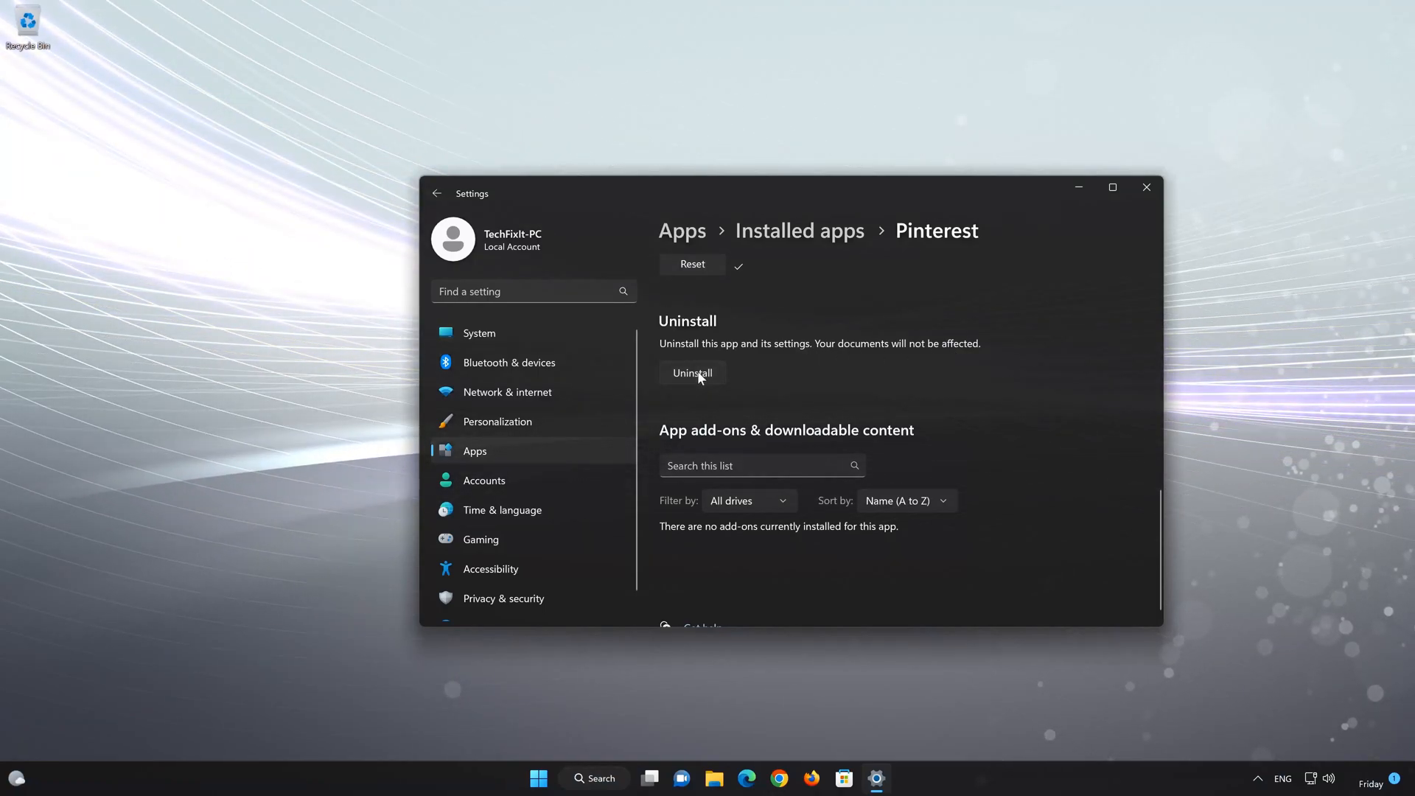
click(693, 373)
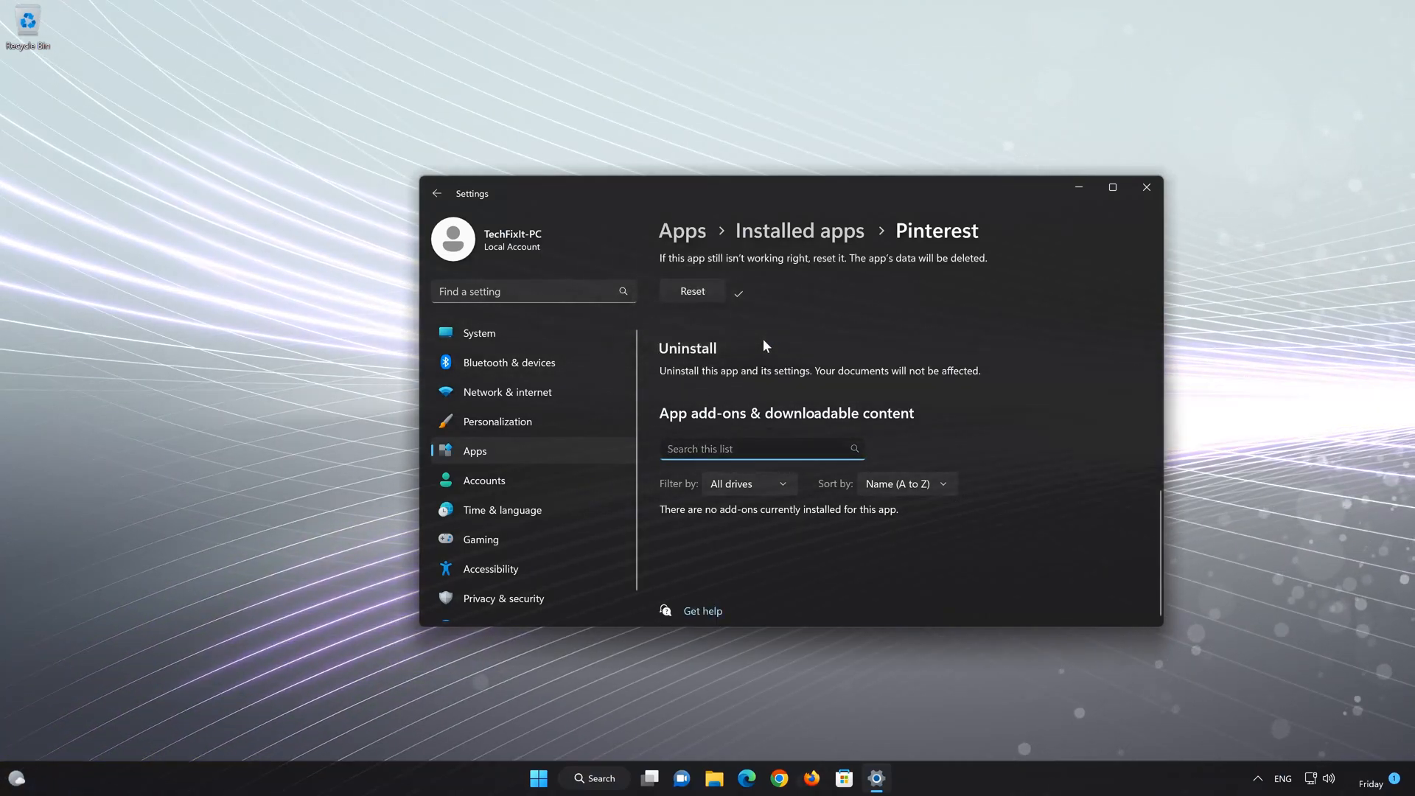
mouse_move(1147, 187)
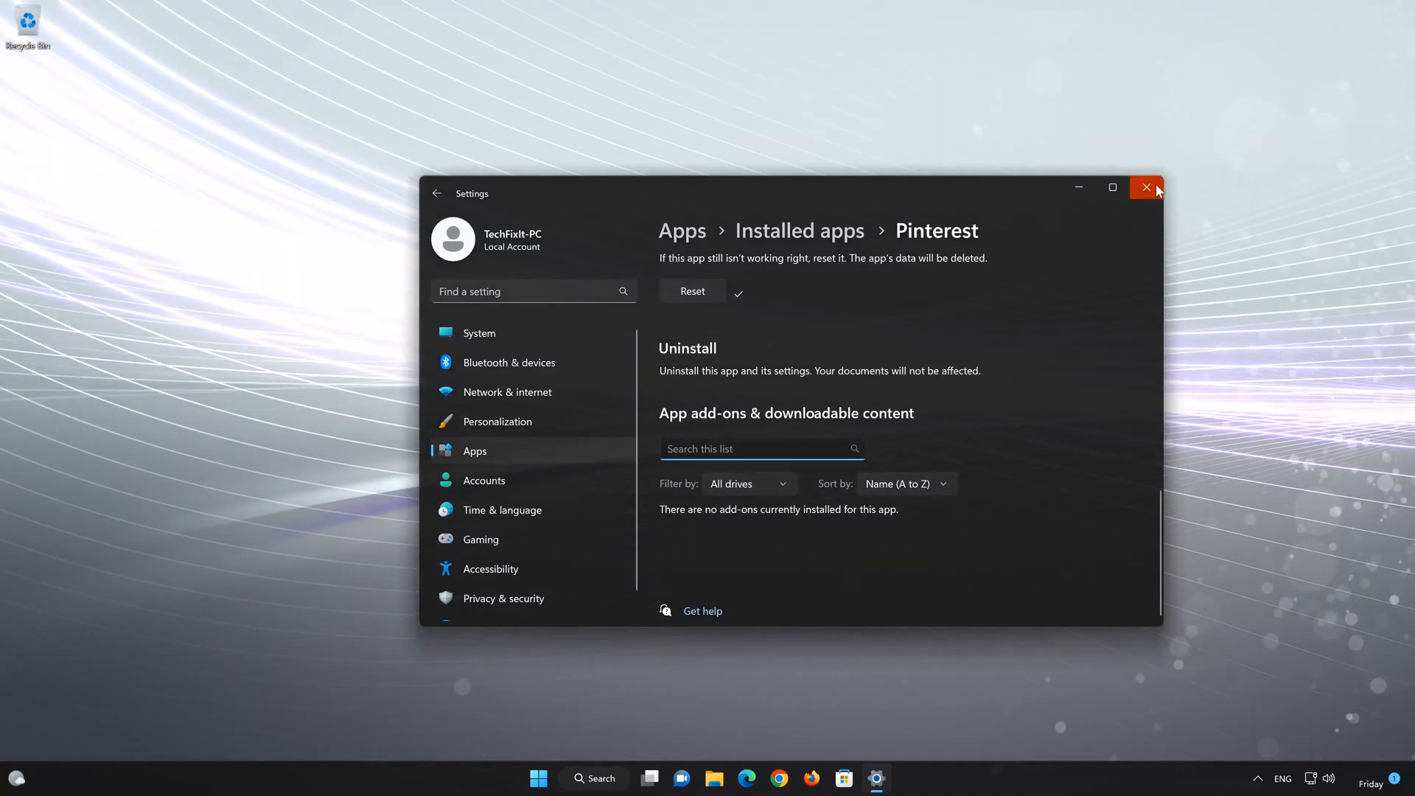
Close Settings, launch Microsoft Store and search 'pinterest' to reach its app page
click(1147, 187)
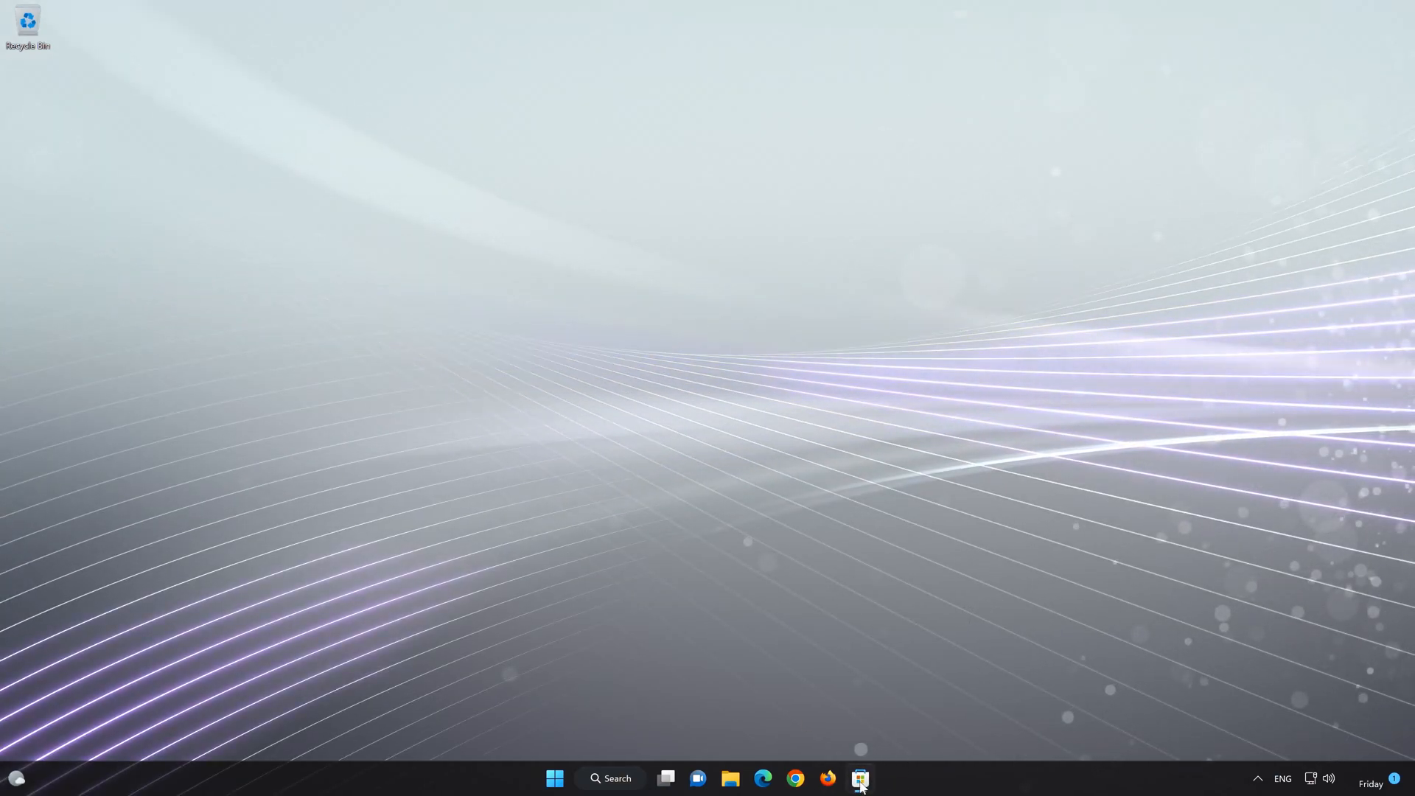
click(858, 778)
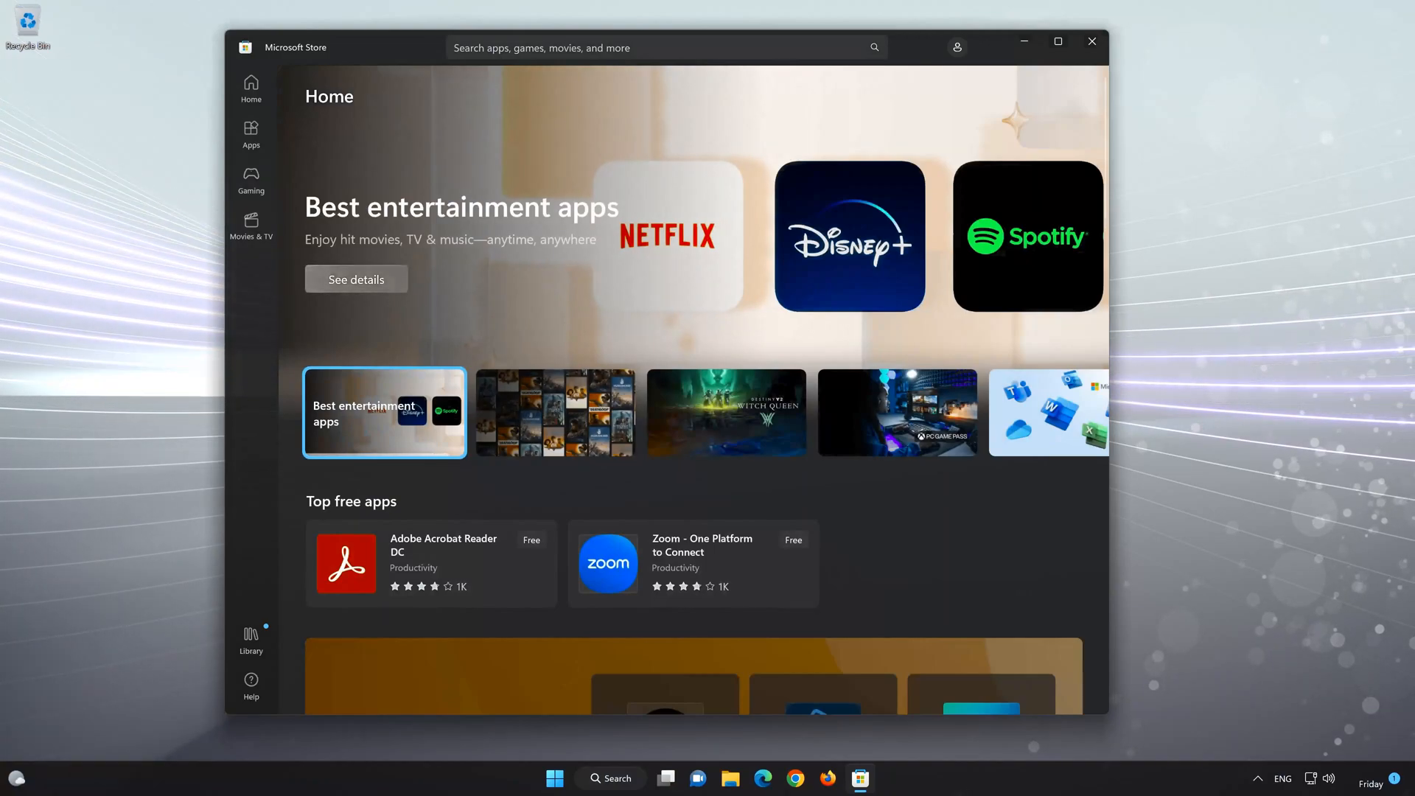
click(666, 47)
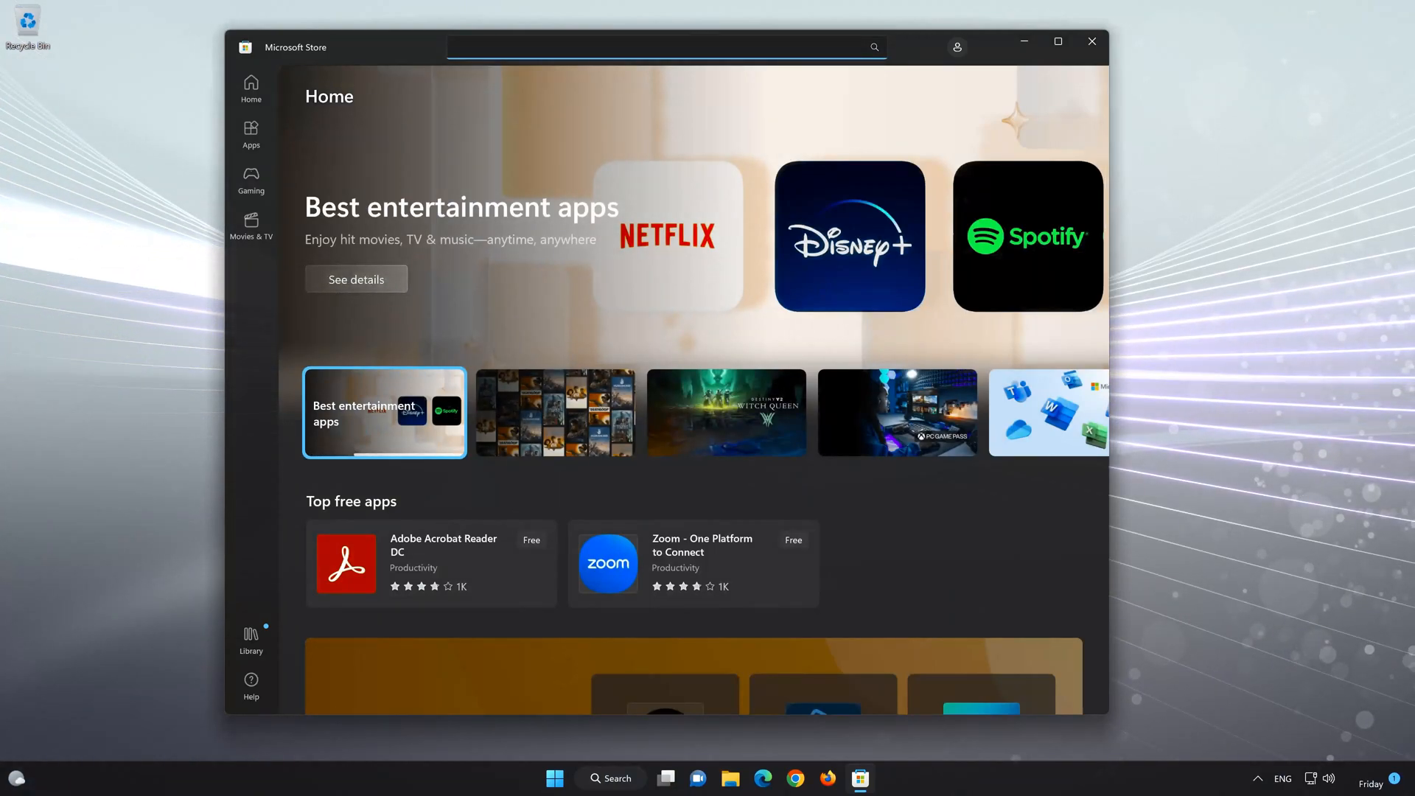
text(pinter)
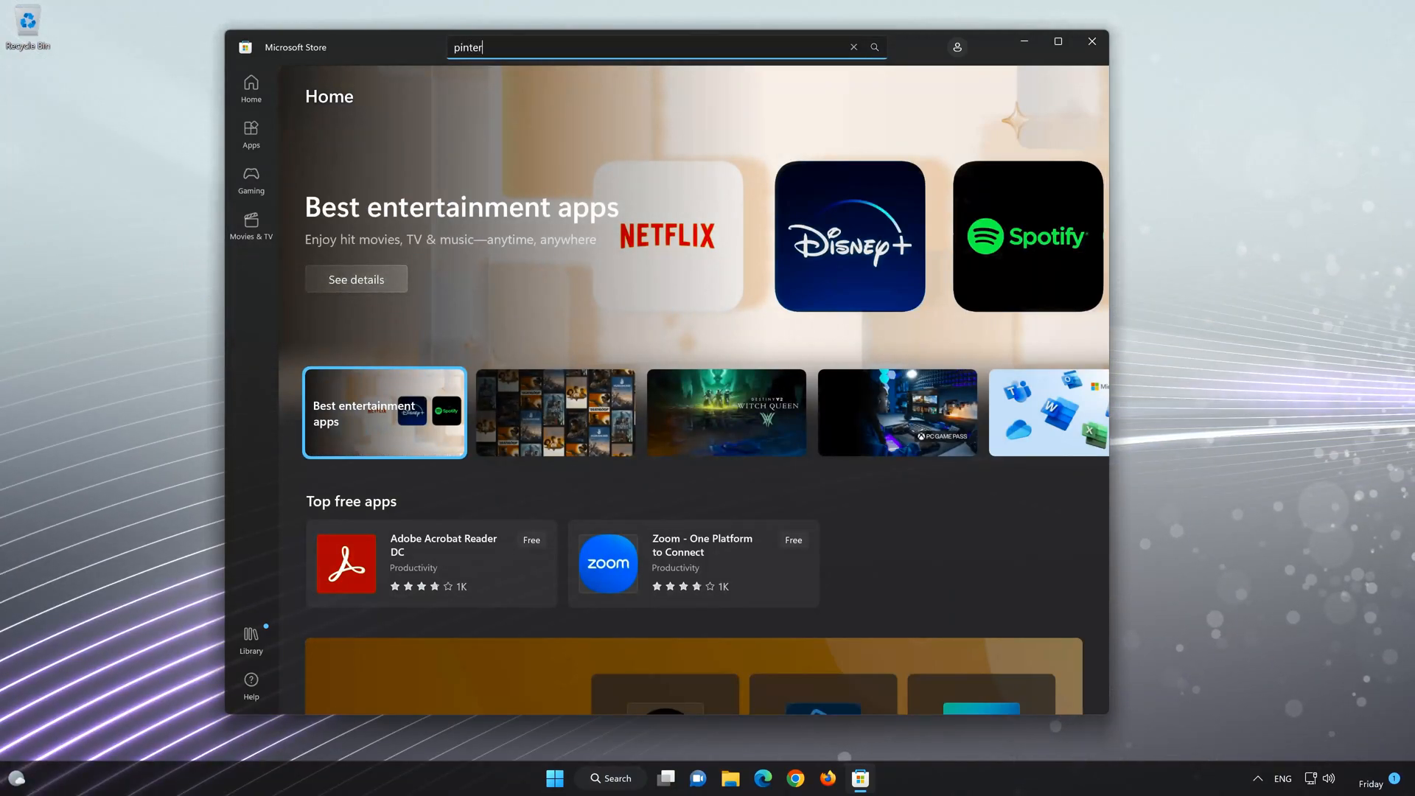
text(est)
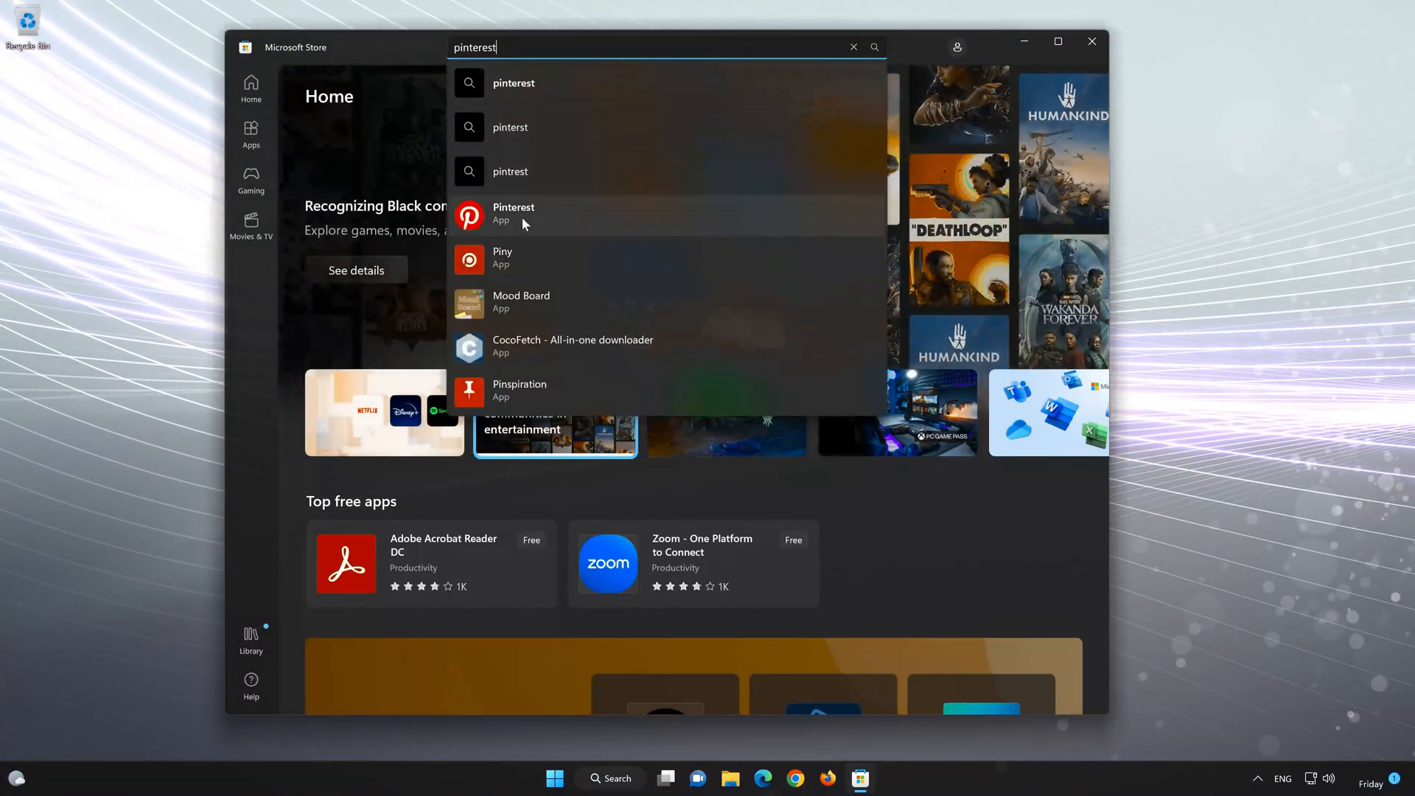
click(513, 212)
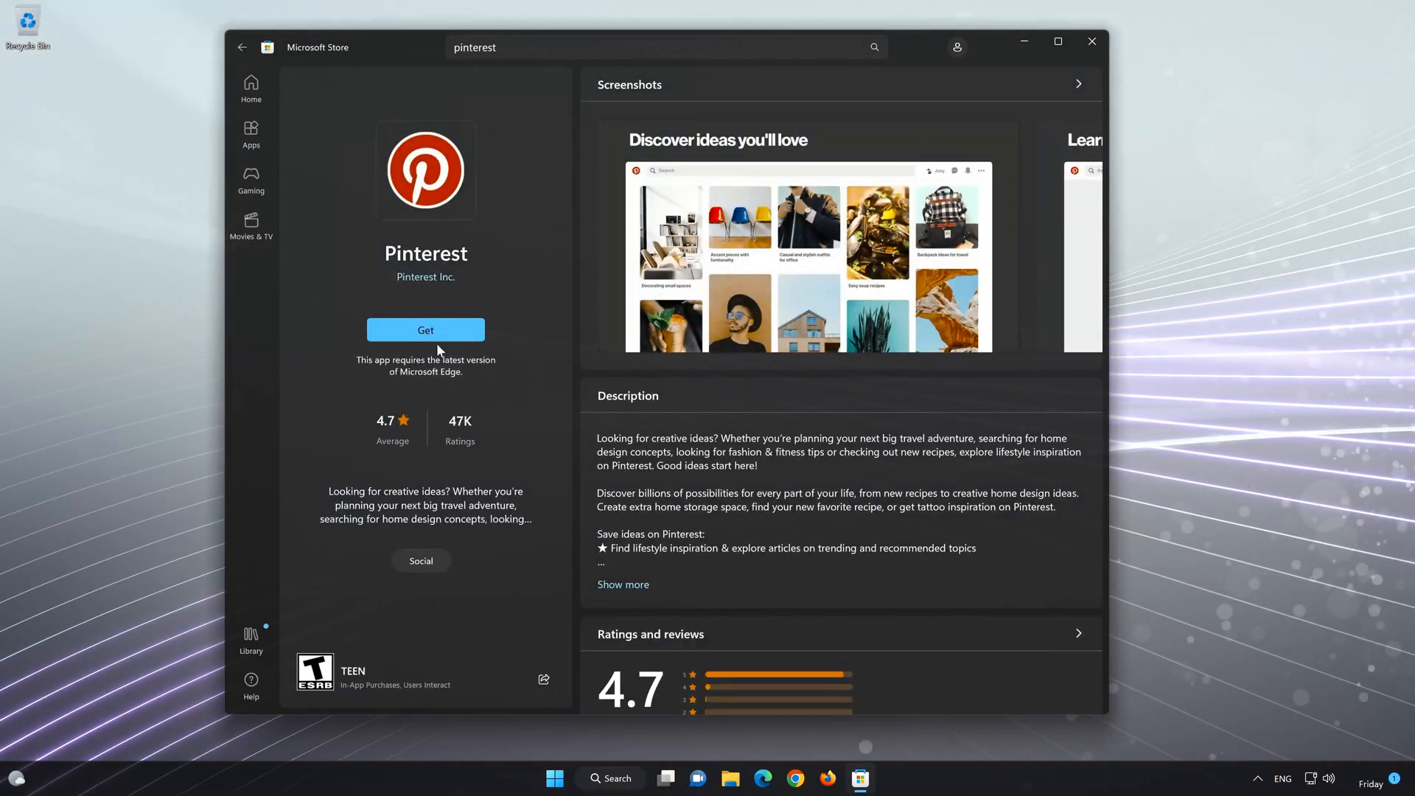
Get Pinterest from its Store page and wait until it offers Open
click(425, 329)
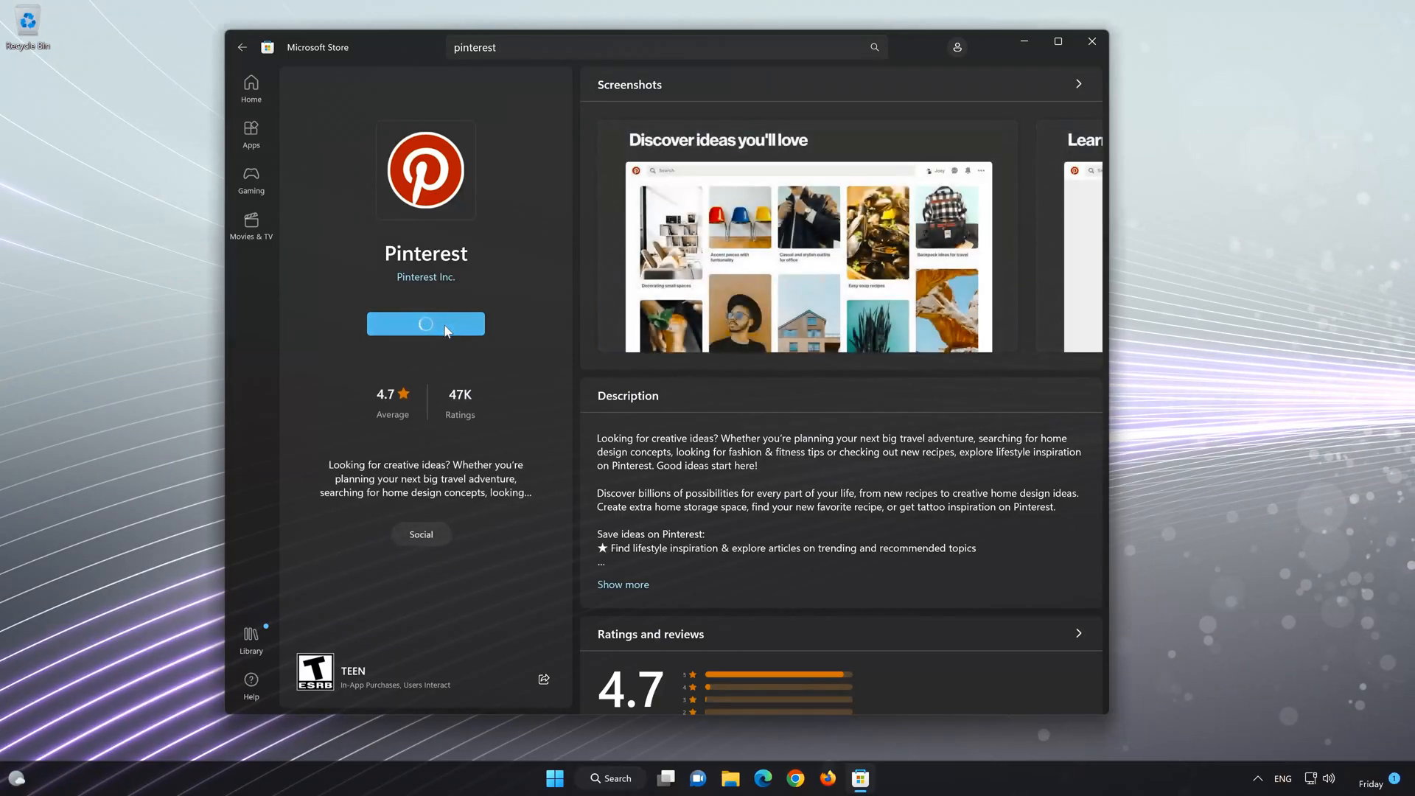
click(424, 323)
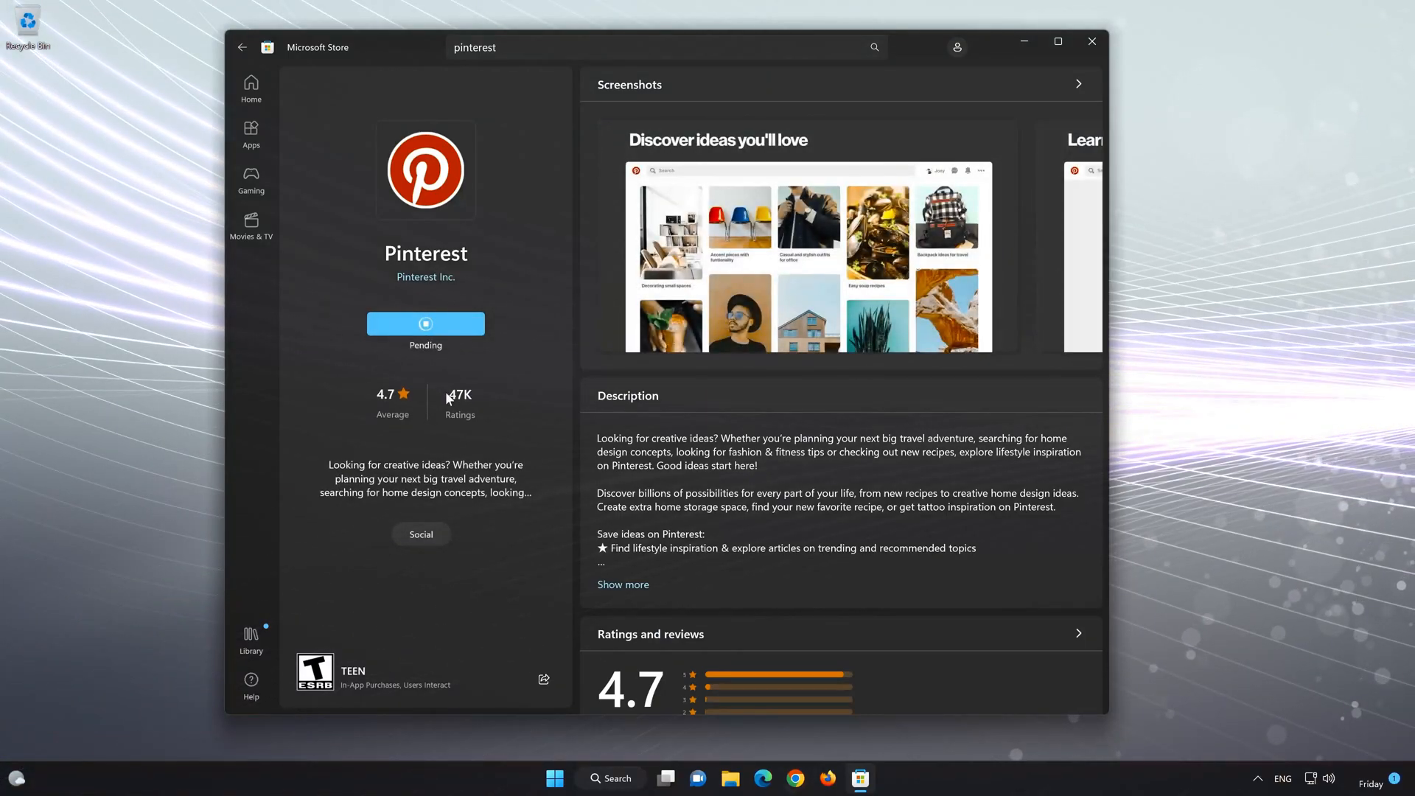
click(424, 323)
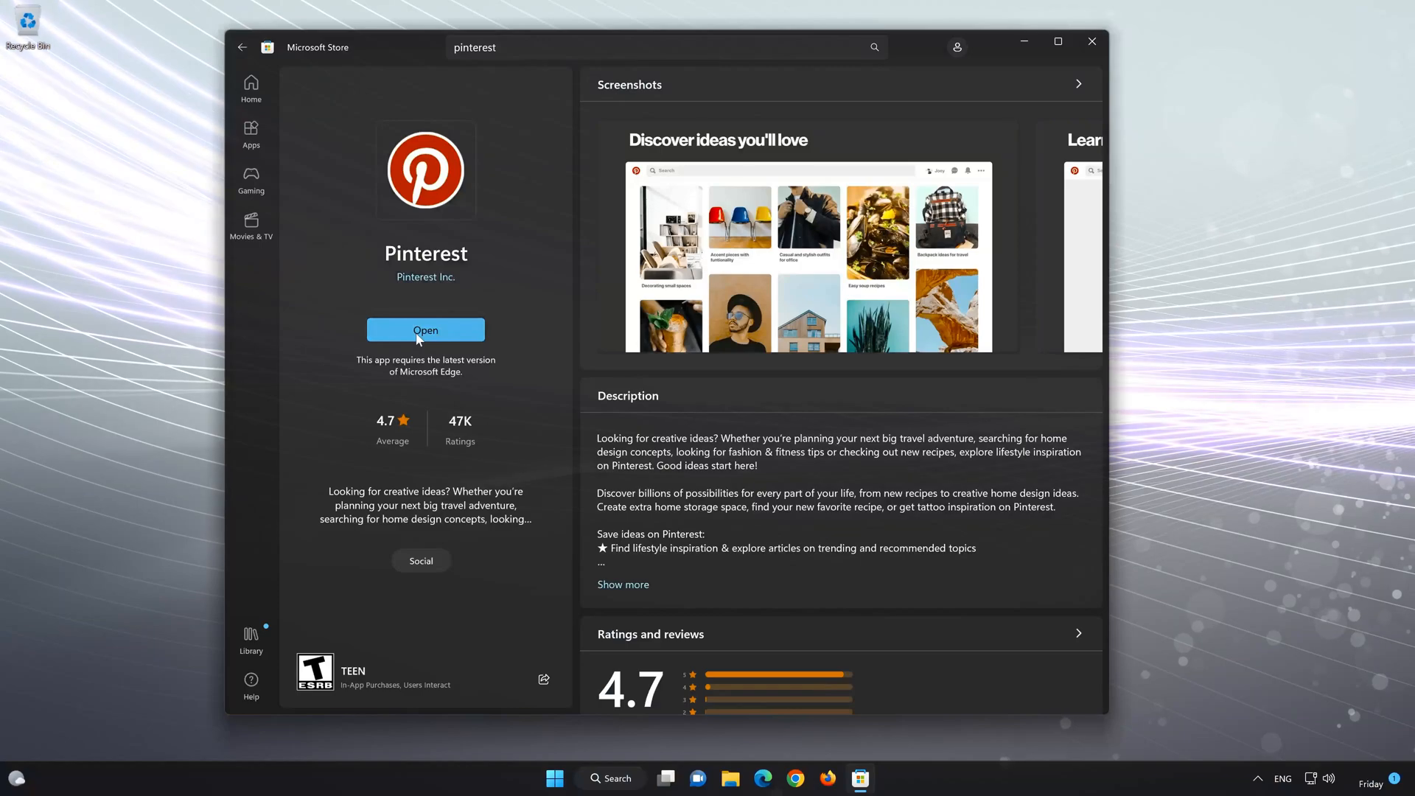
Open Pinterest from the Store, allow pinning to taskbar and Start, and scroll its landing page
click(425, 329)
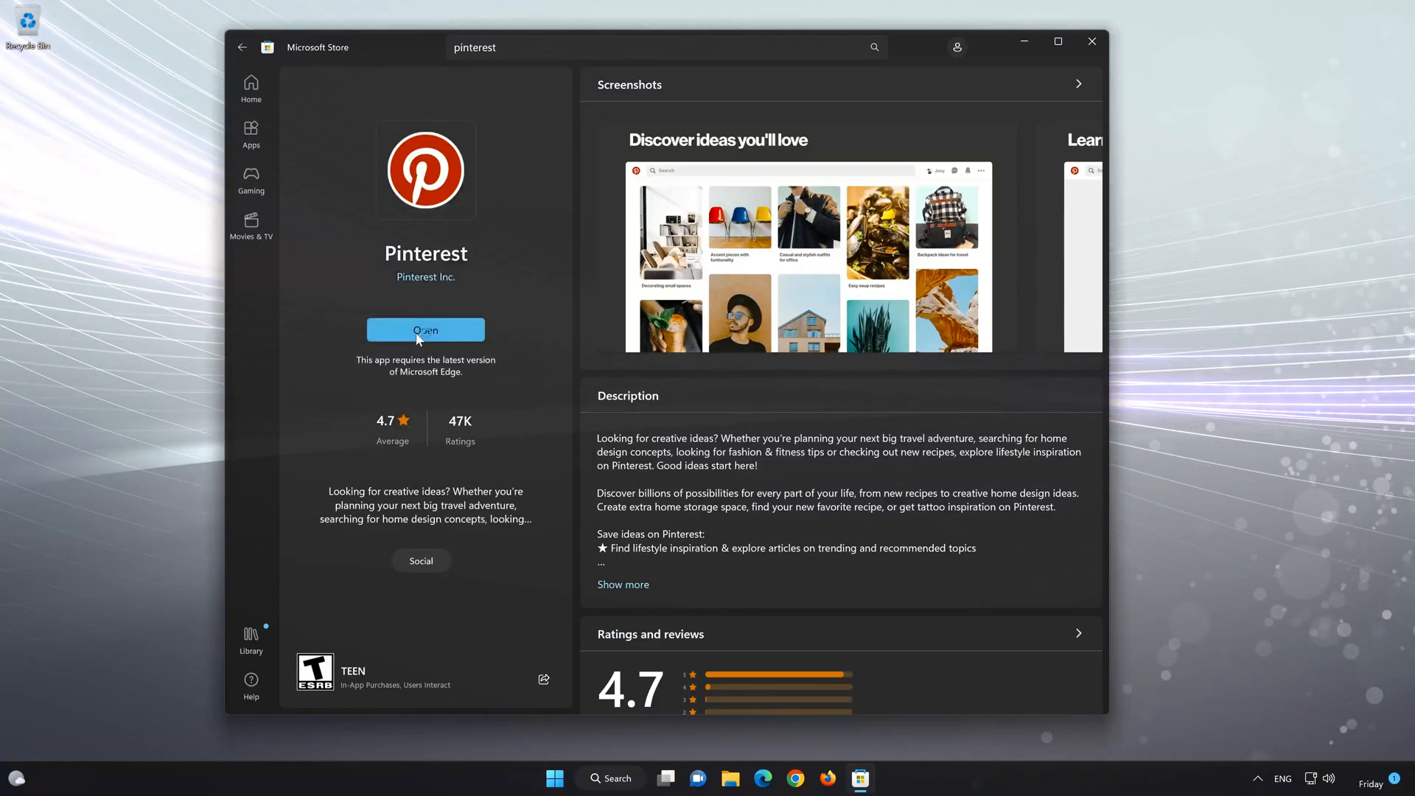
click(425, 329)
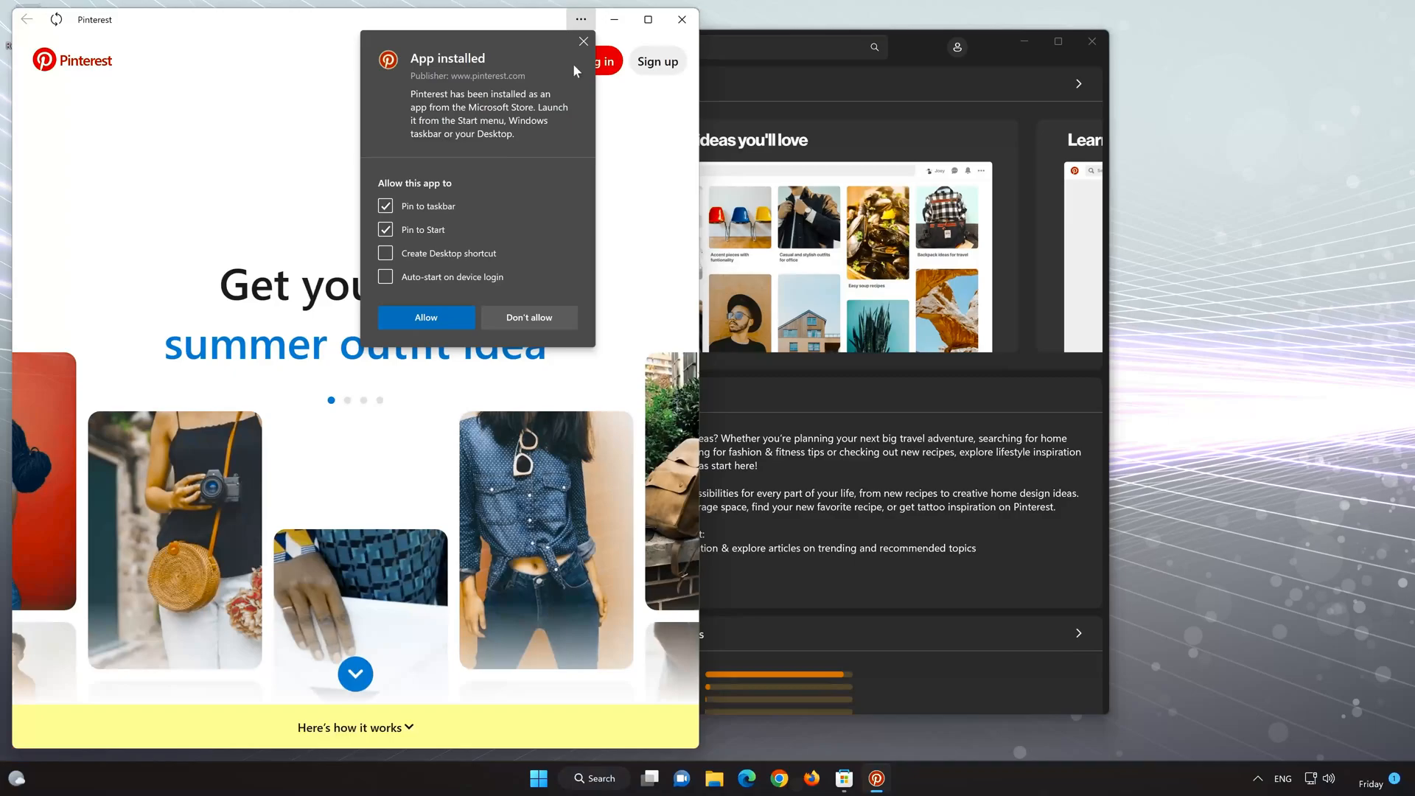
click(584, 42)
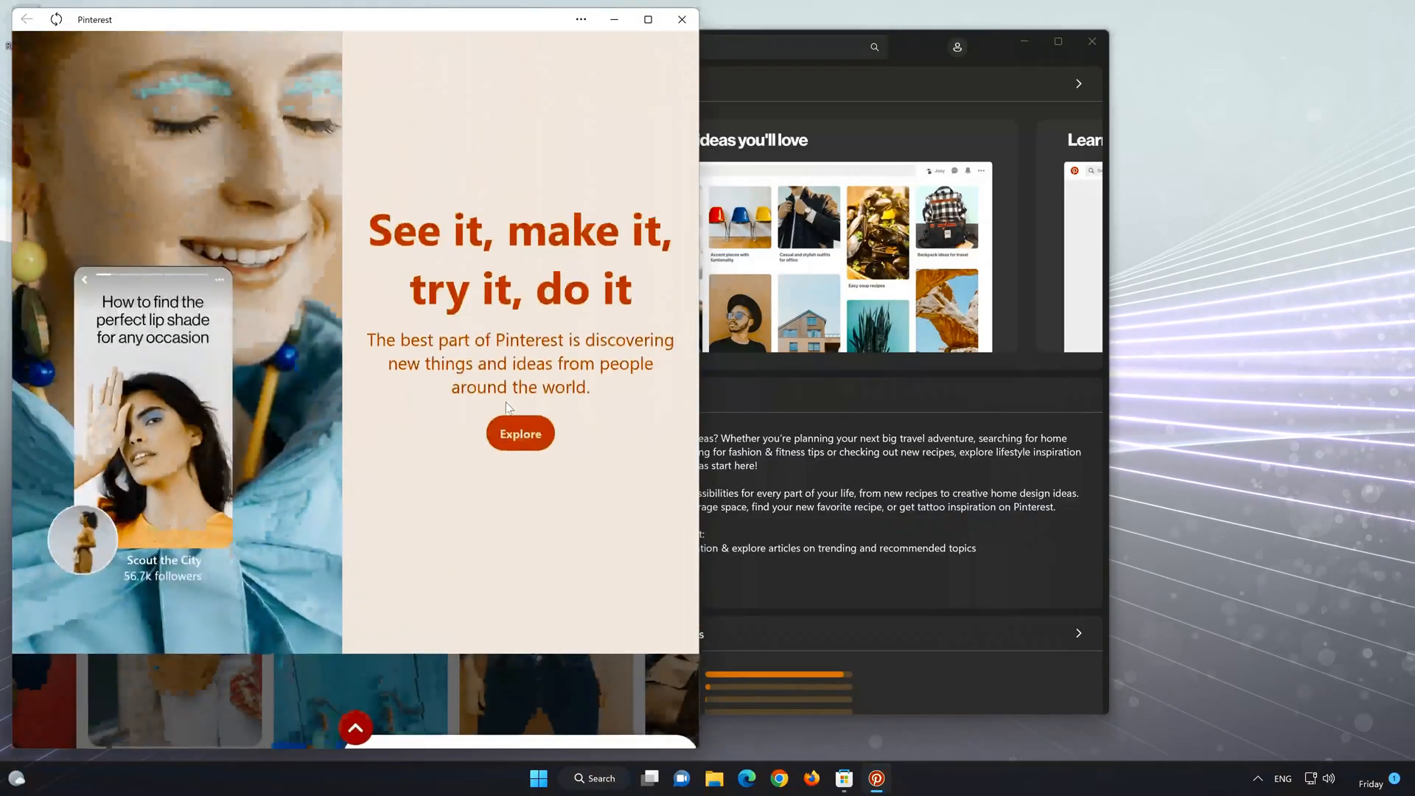
scroll(up, 3)
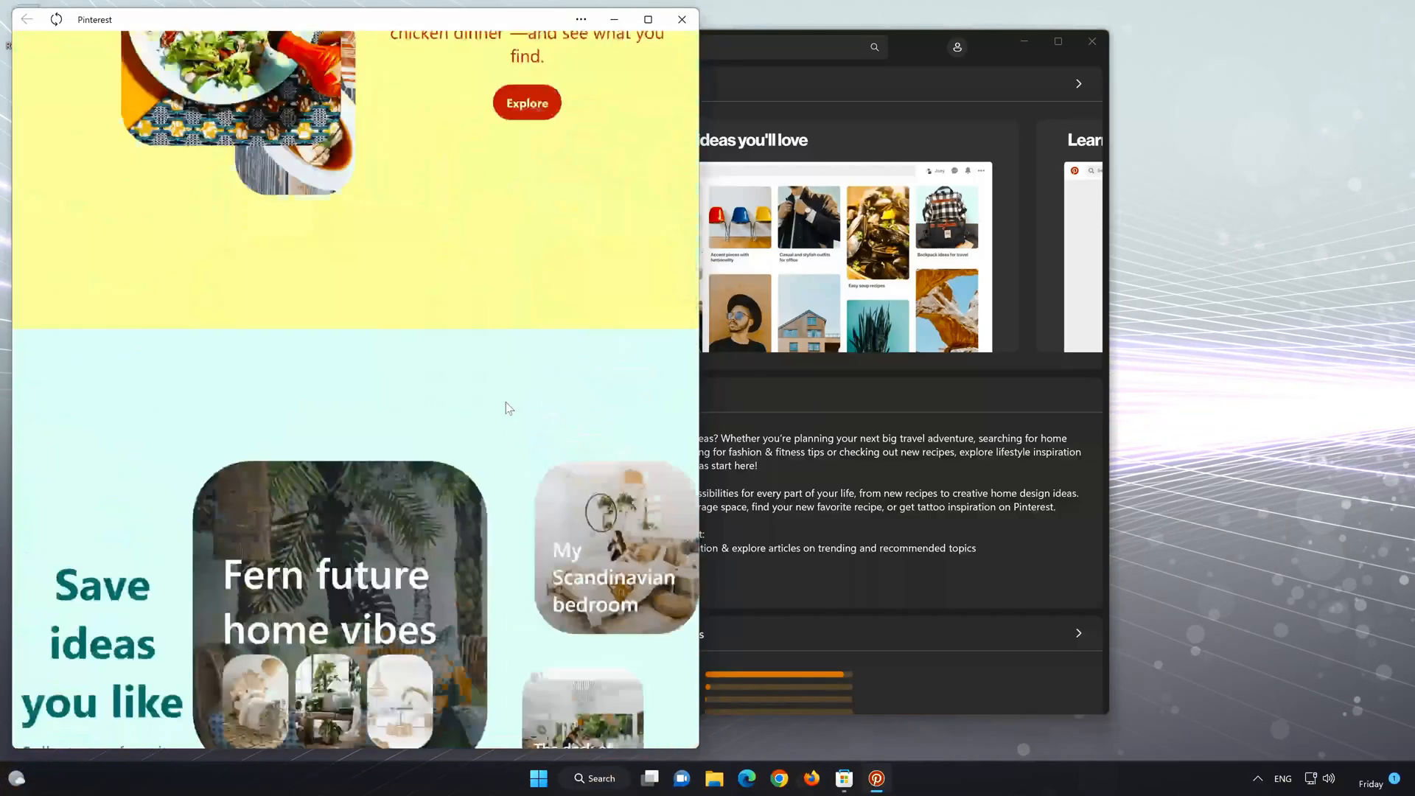
scroll(up, 3)
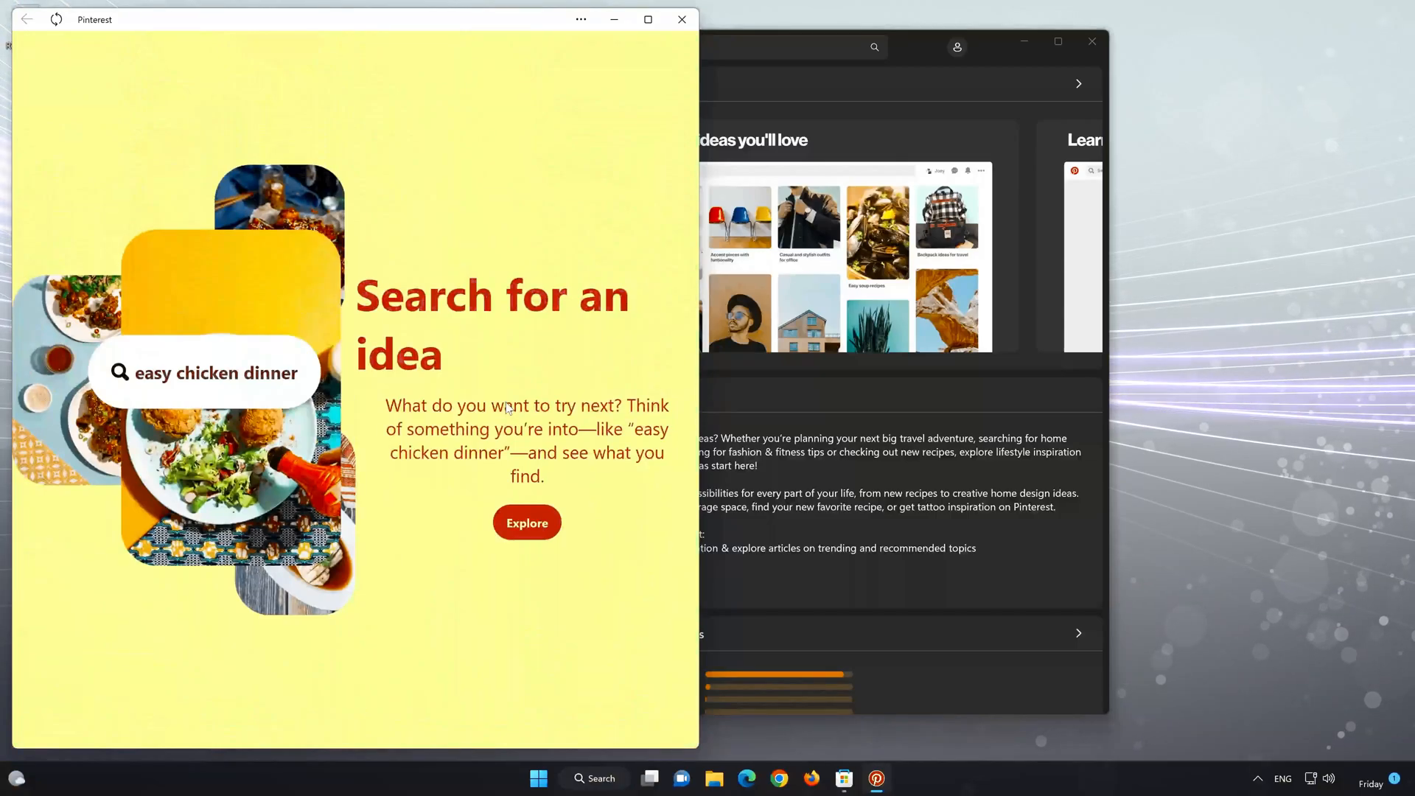
mouse_move(467, 371)
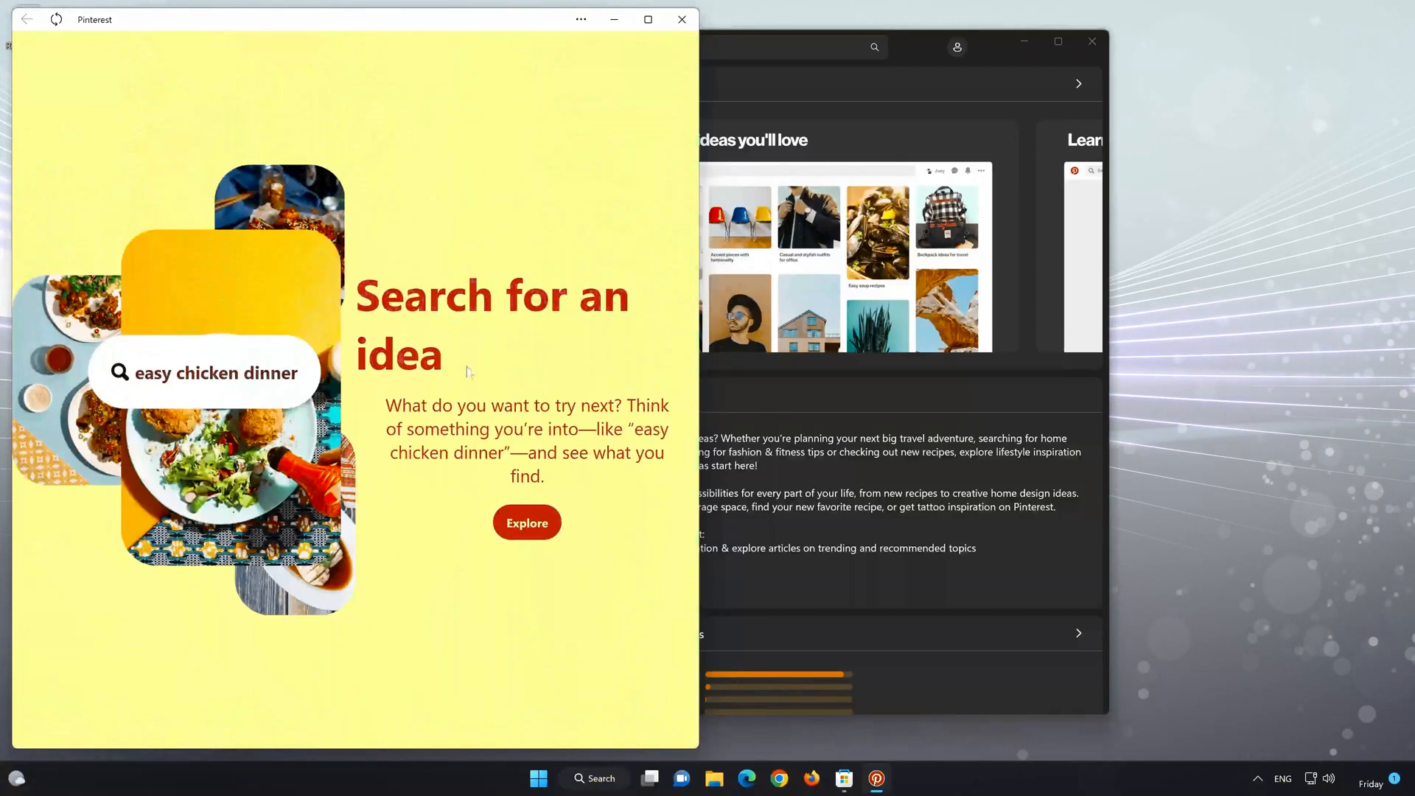
scroll(up, 3)
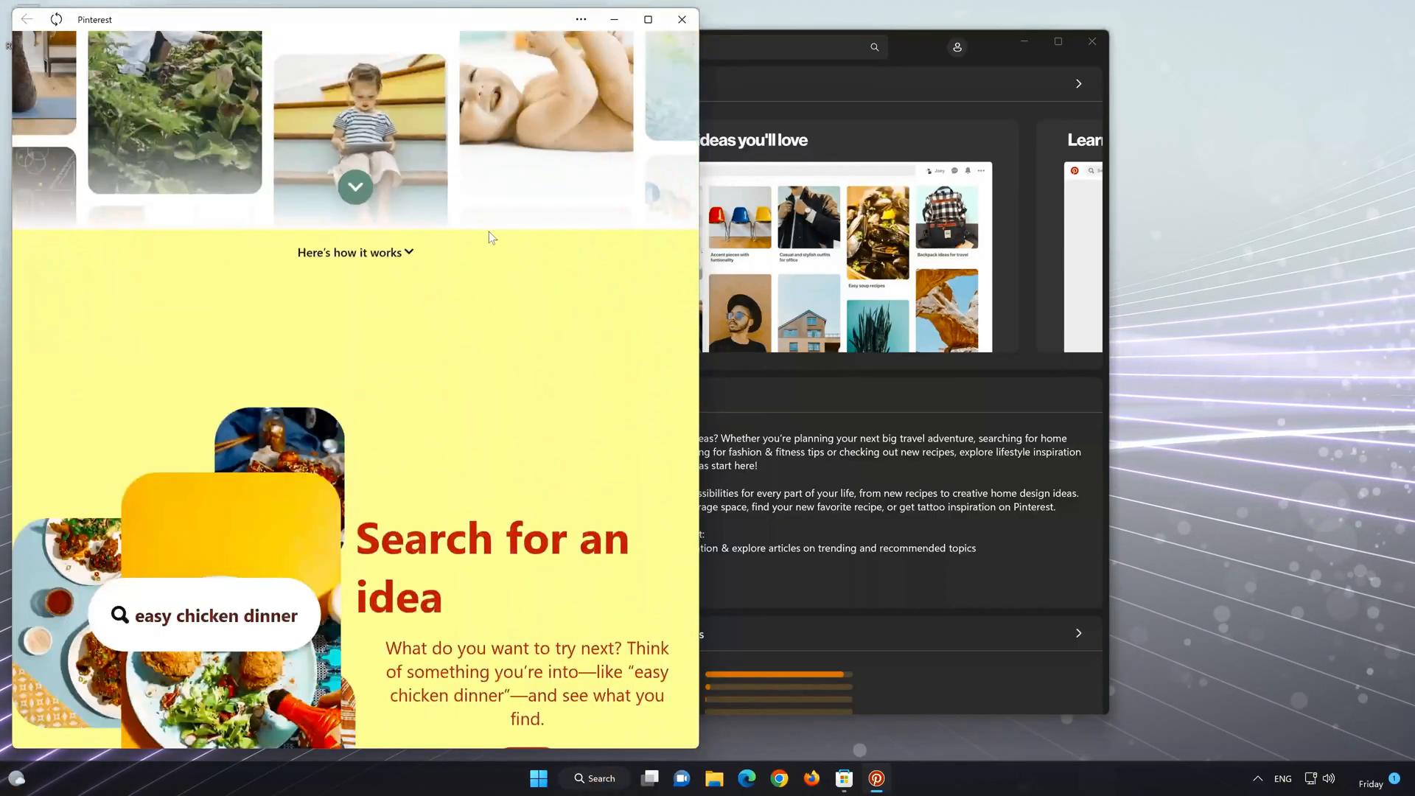
scroll(up, 3)
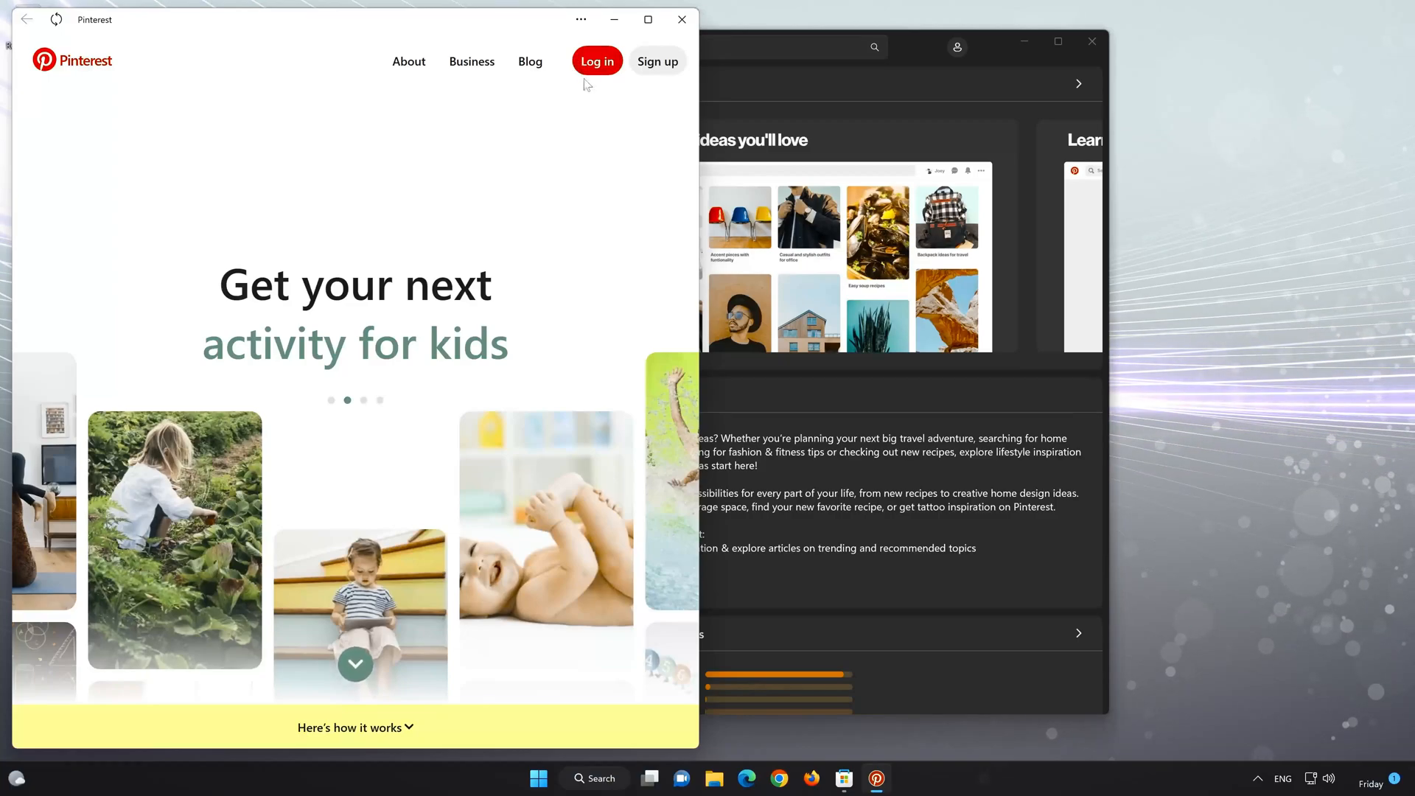
mouse_move(598, 66)
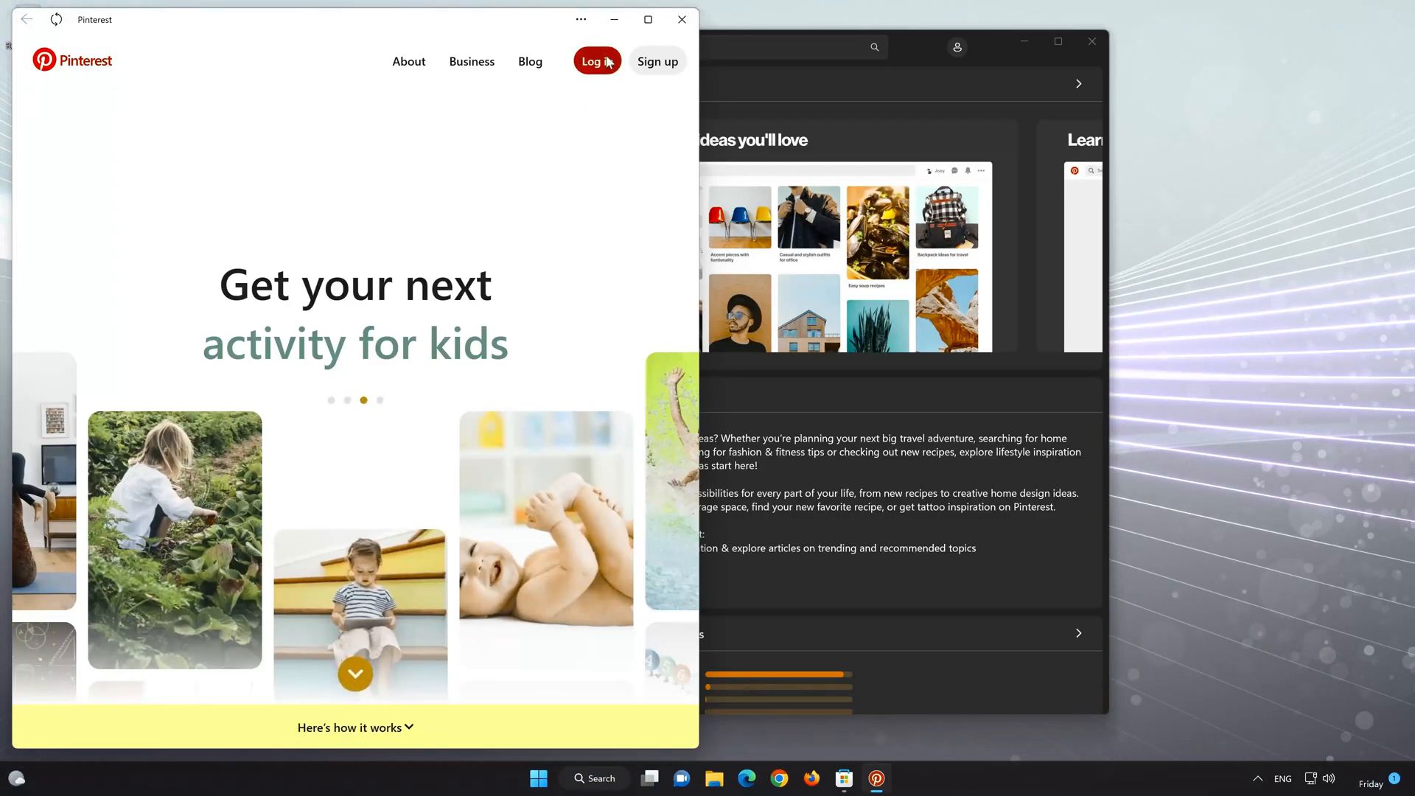
Show the Welcome to Pinterest login form, then close the Pinterest window
click(595, 62)
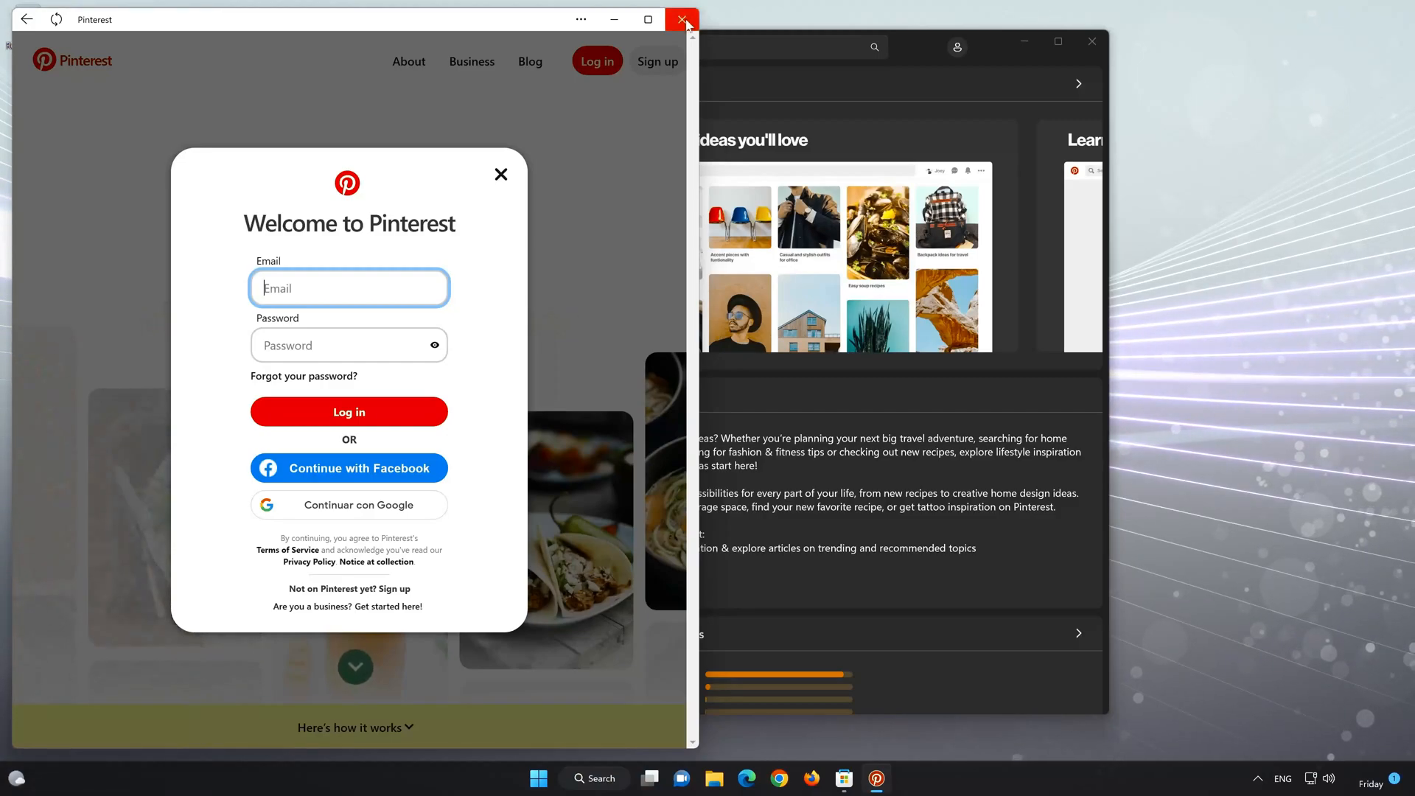
mouse_move(705, 77)
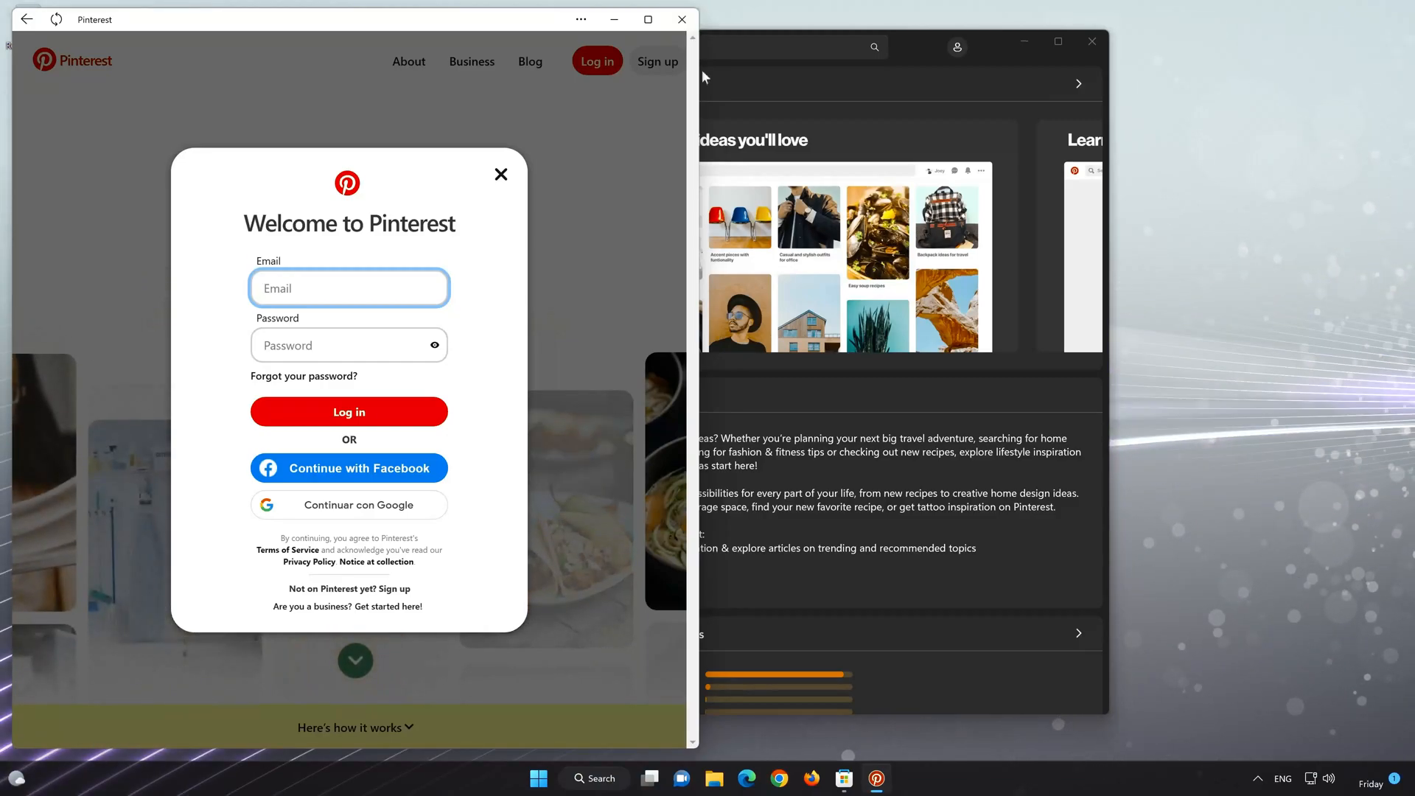
click(681, 19)
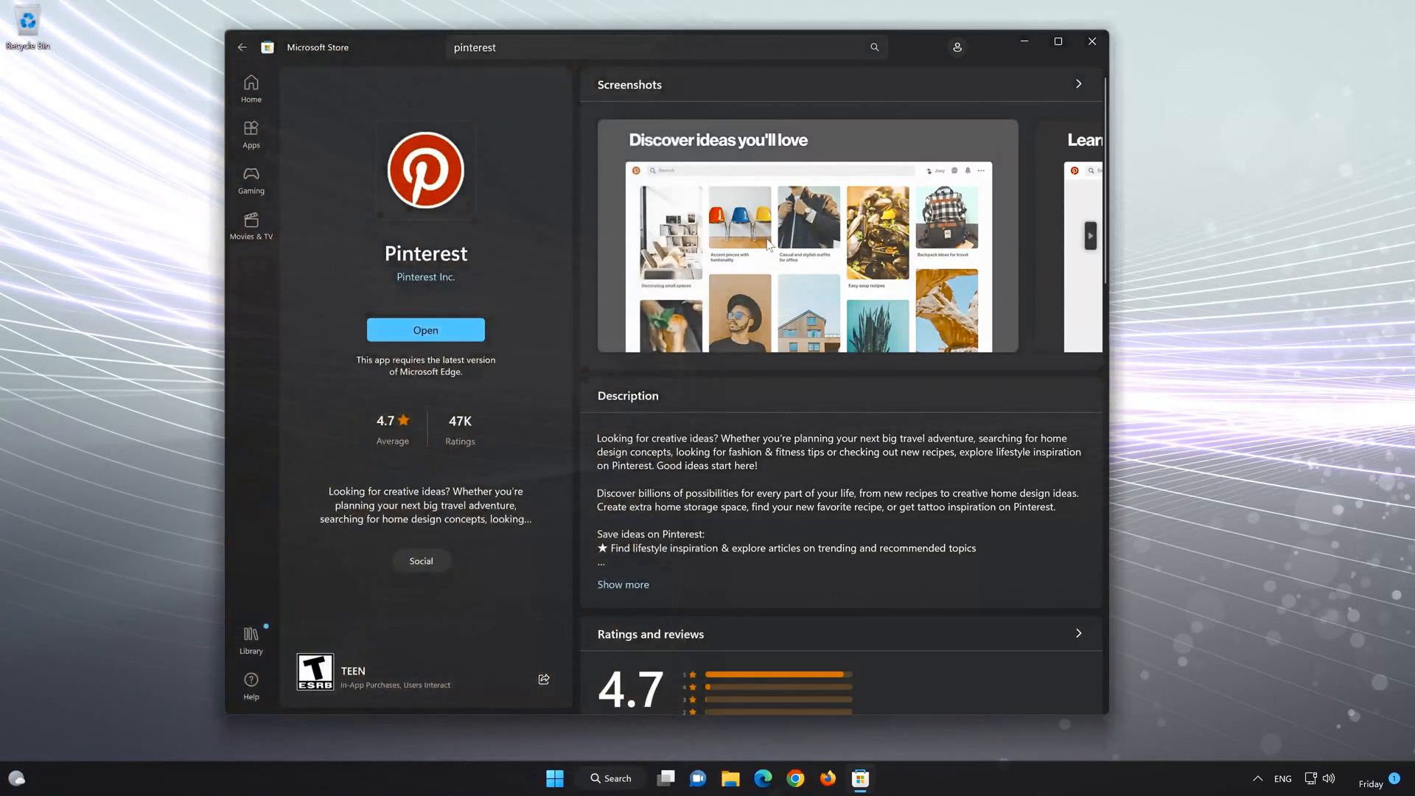
click(808, 238)
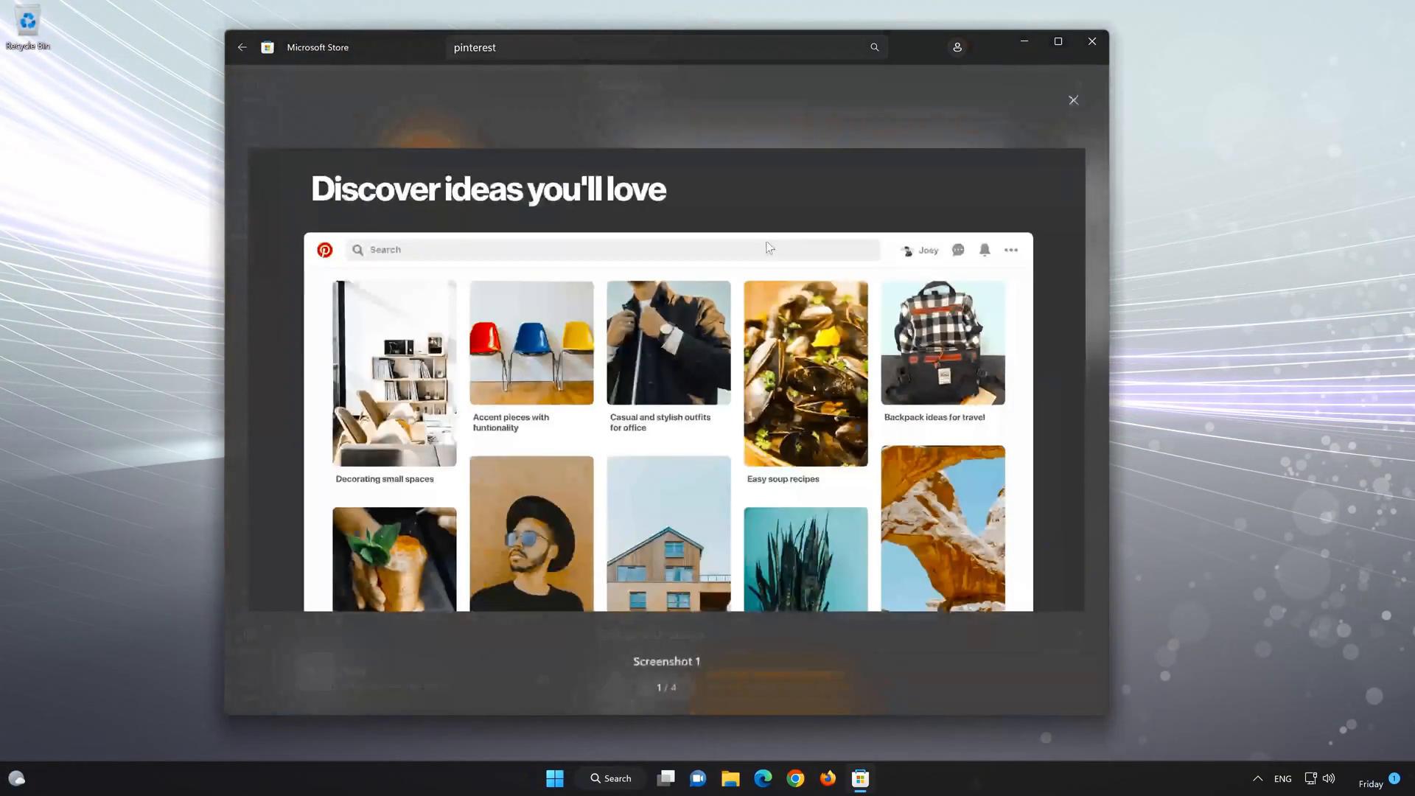
mouse_move(1068, 395)
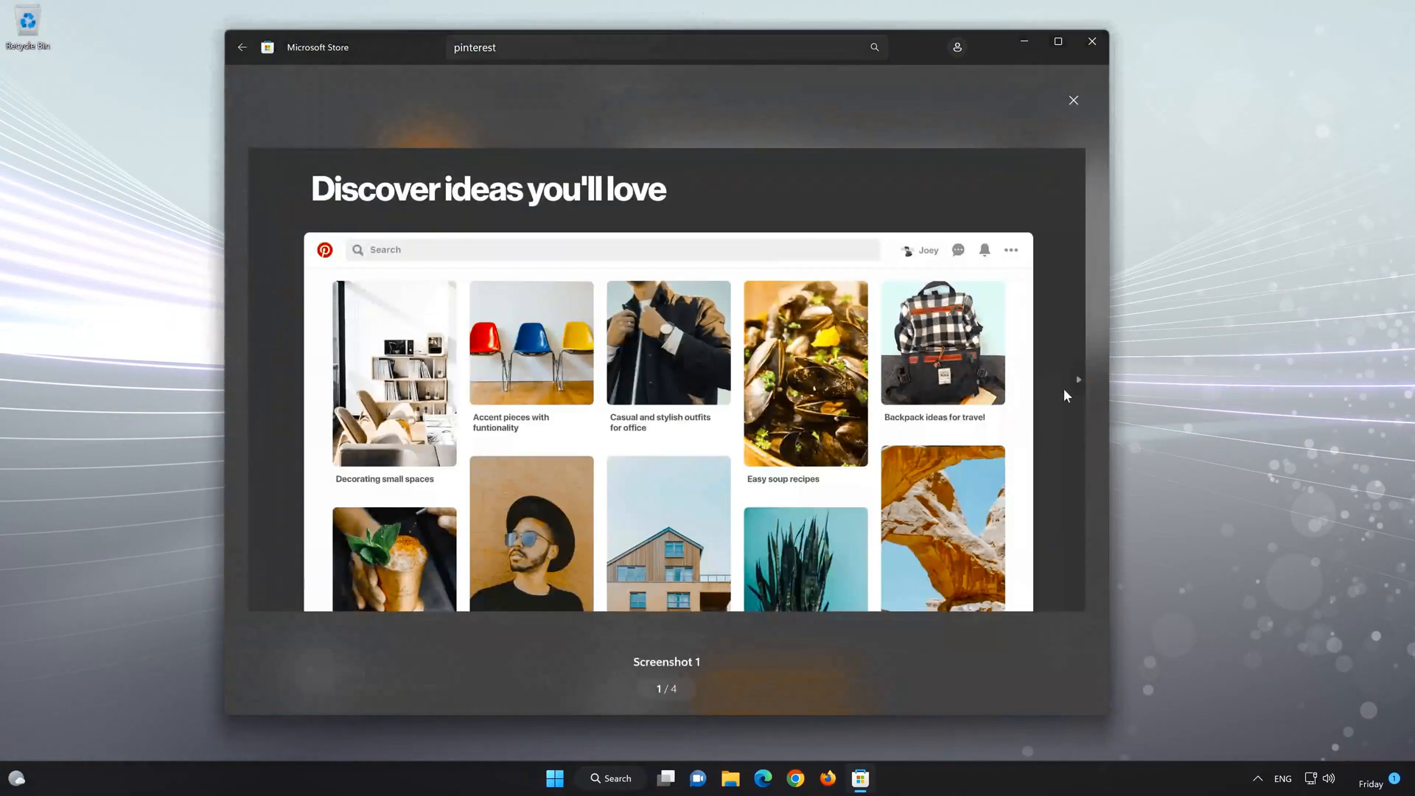
click(1078, 378)
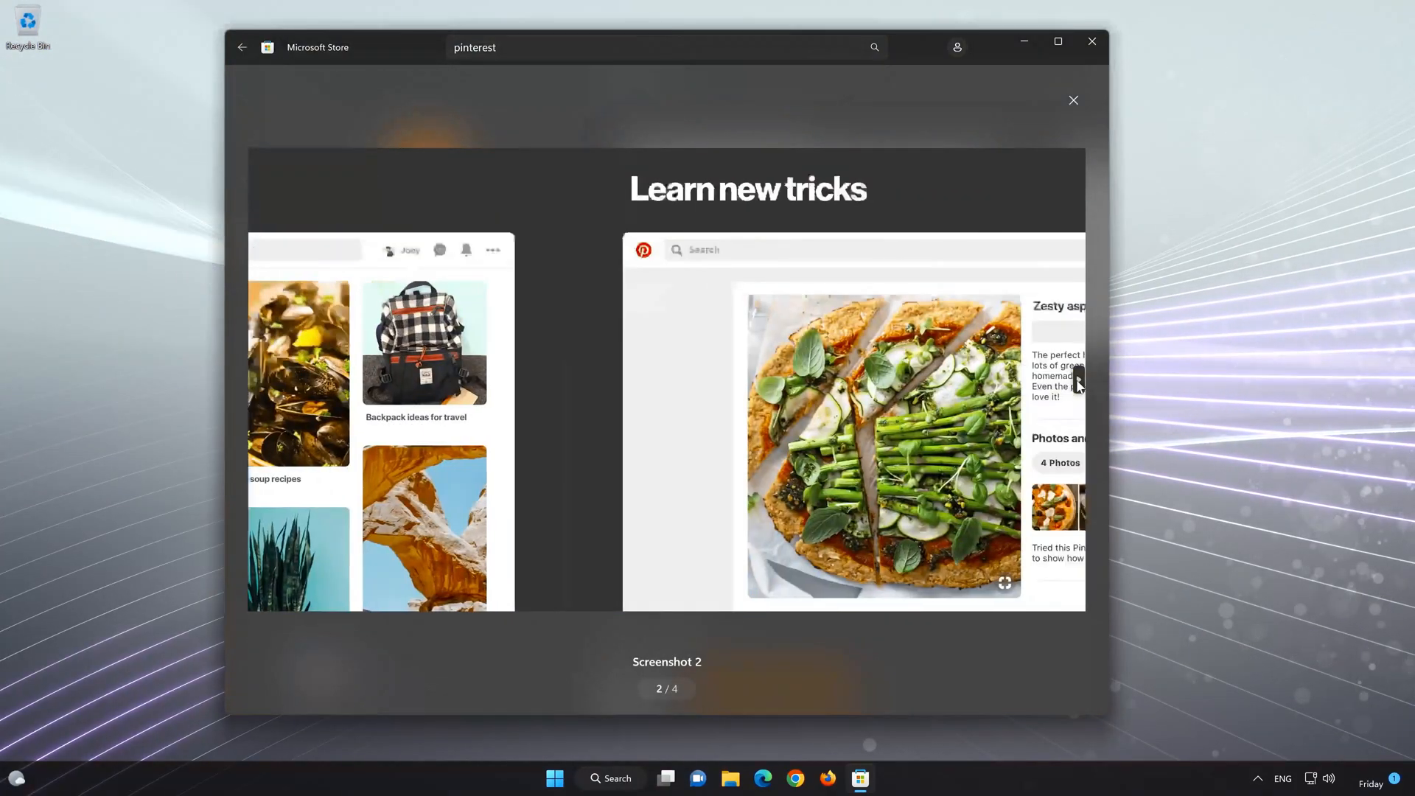
click(1078, 379)
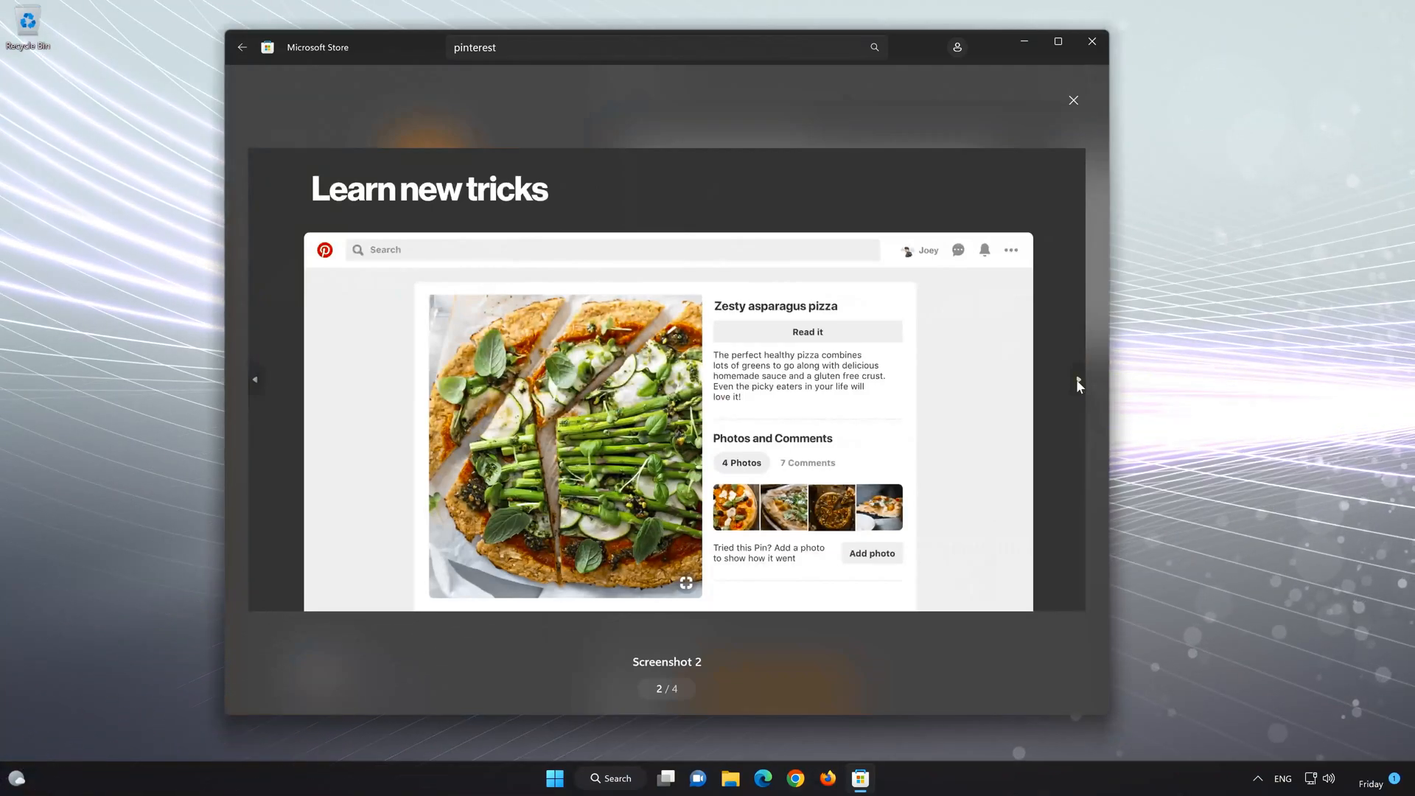
click(1076, 378)
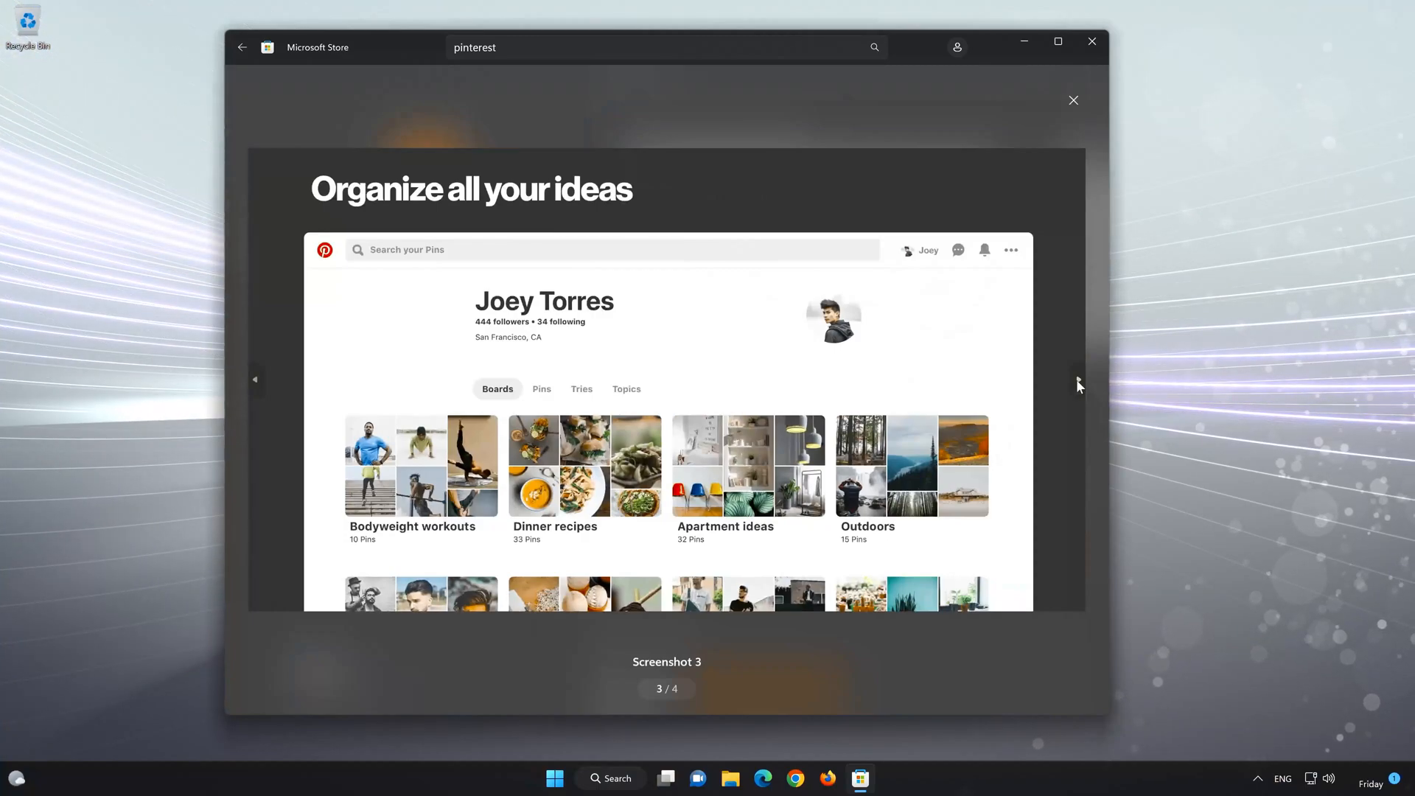
click(1076, 379)
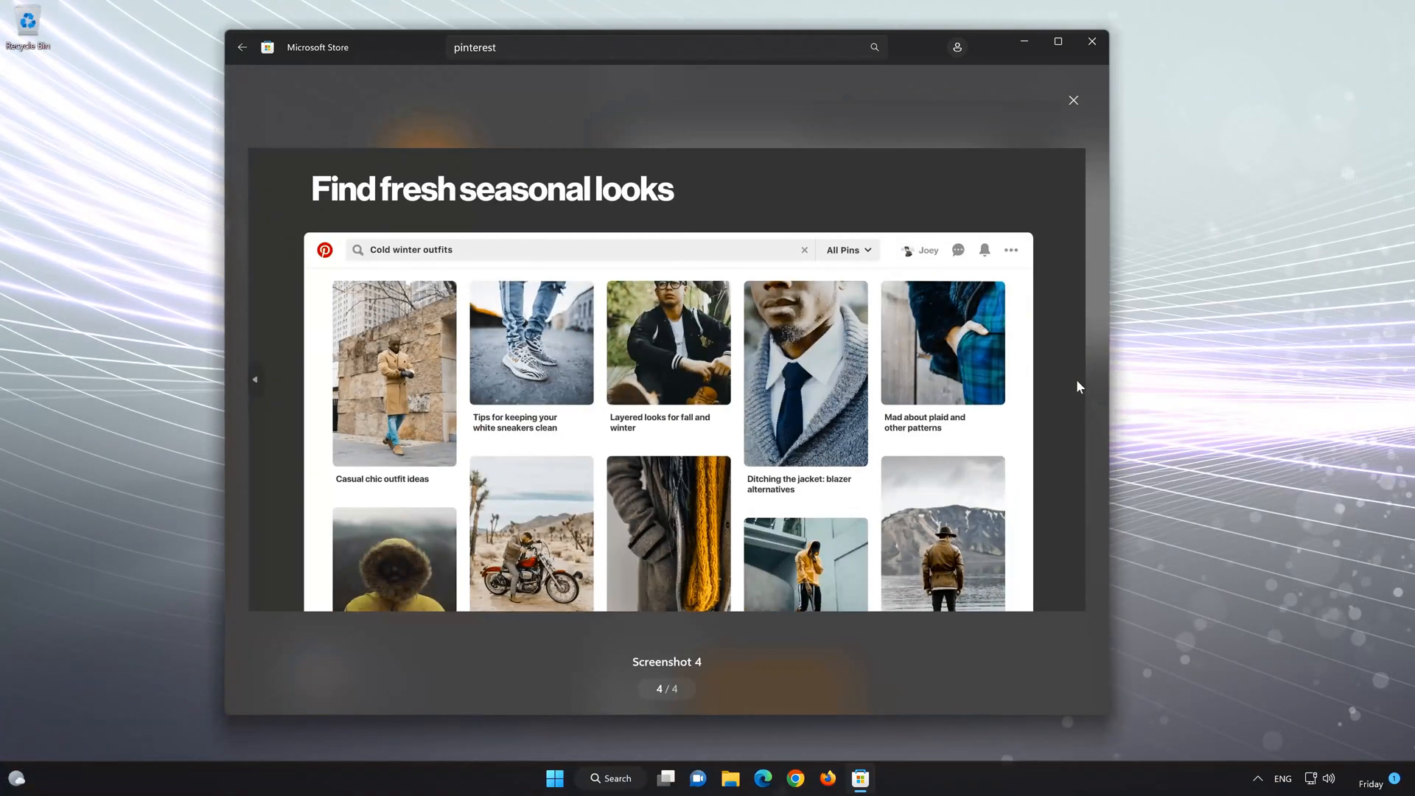
mouse_move(1047, 355)
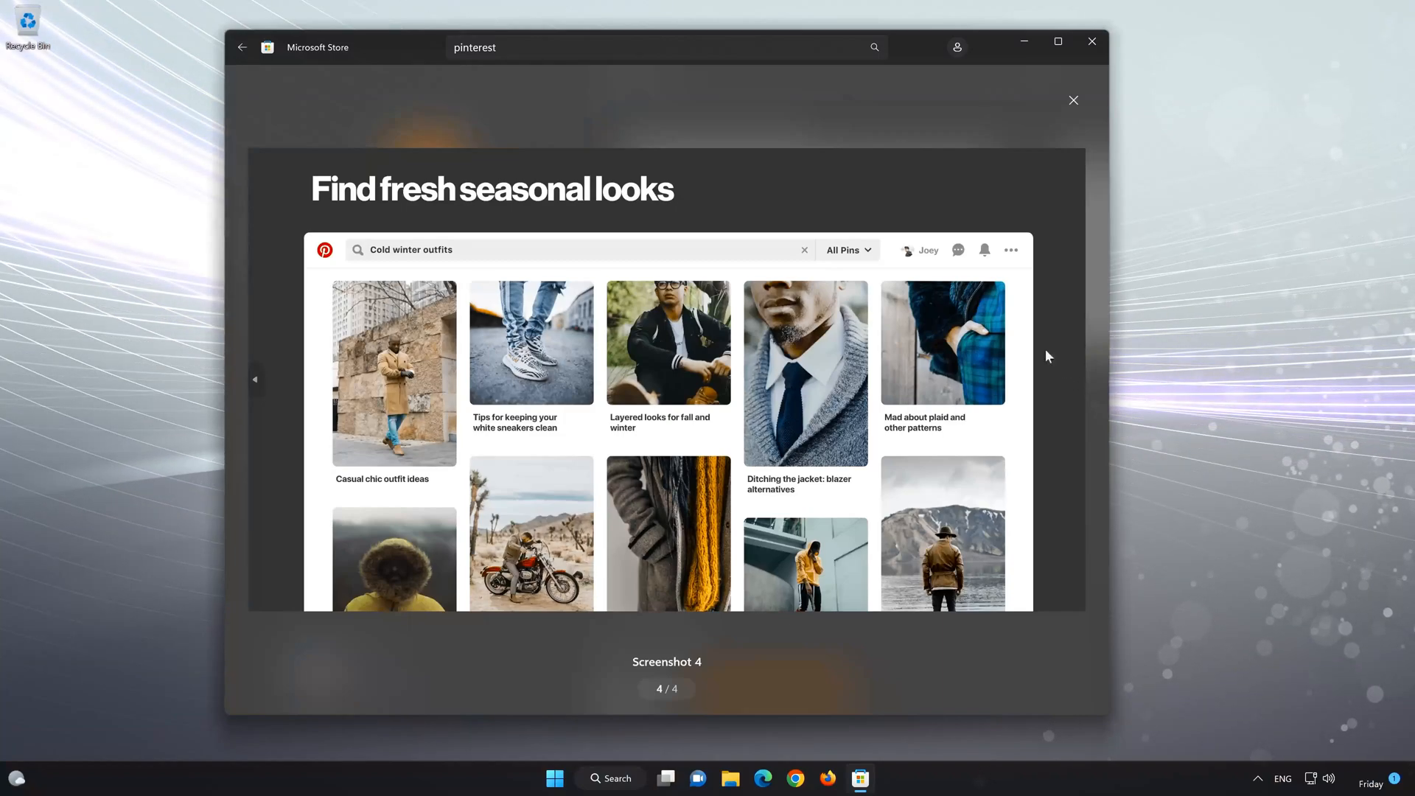
mouse_move(1035, 99)
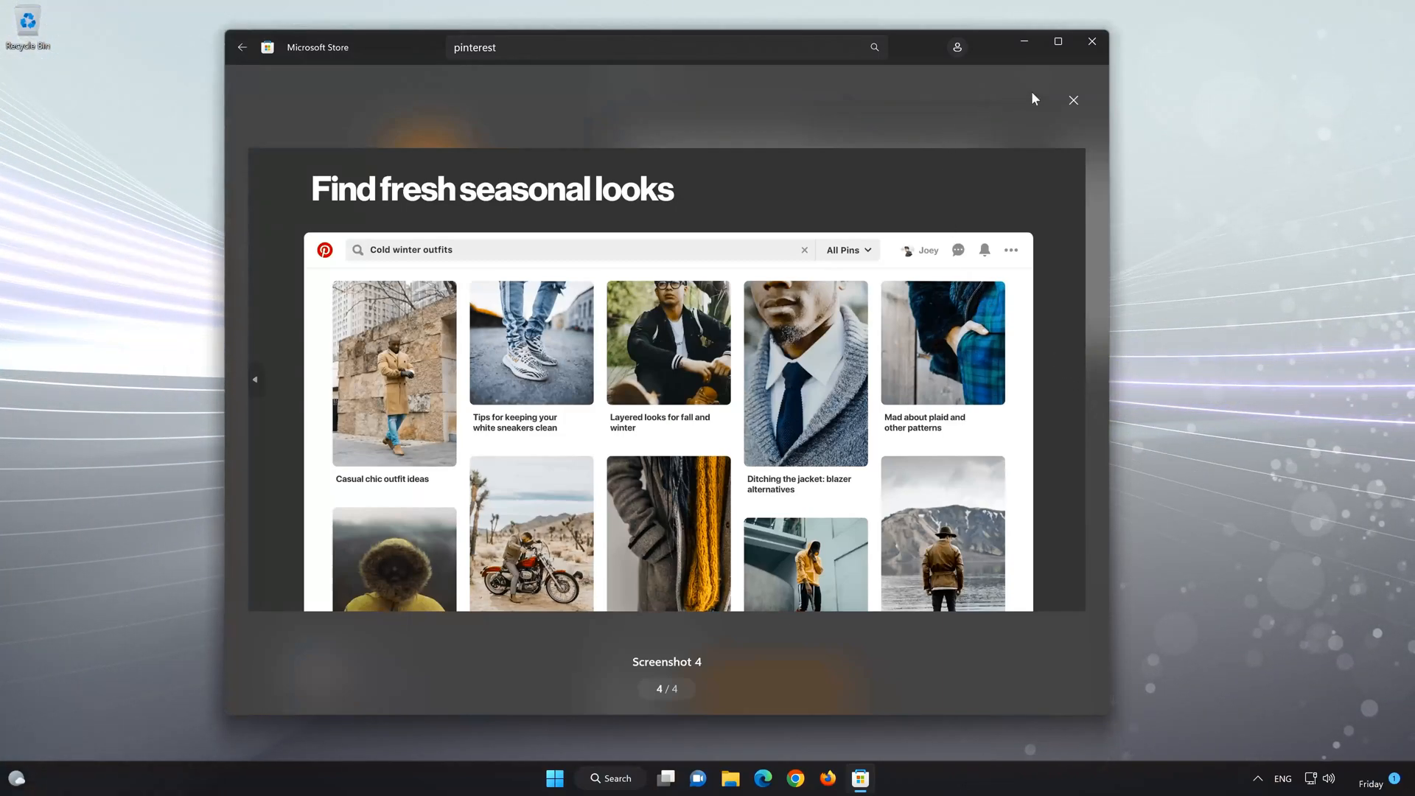
mouse_move(1074, 98)
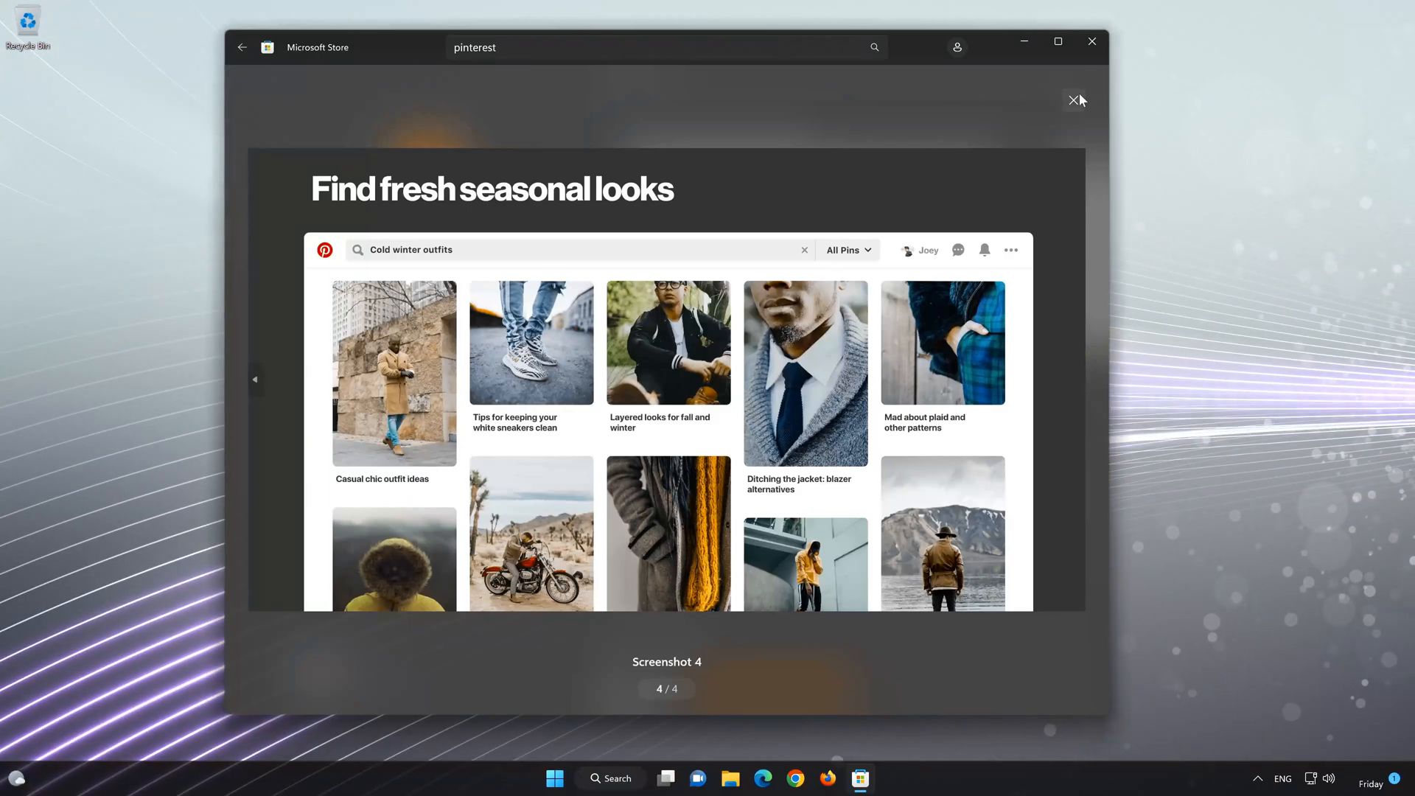
click(1074, 99)
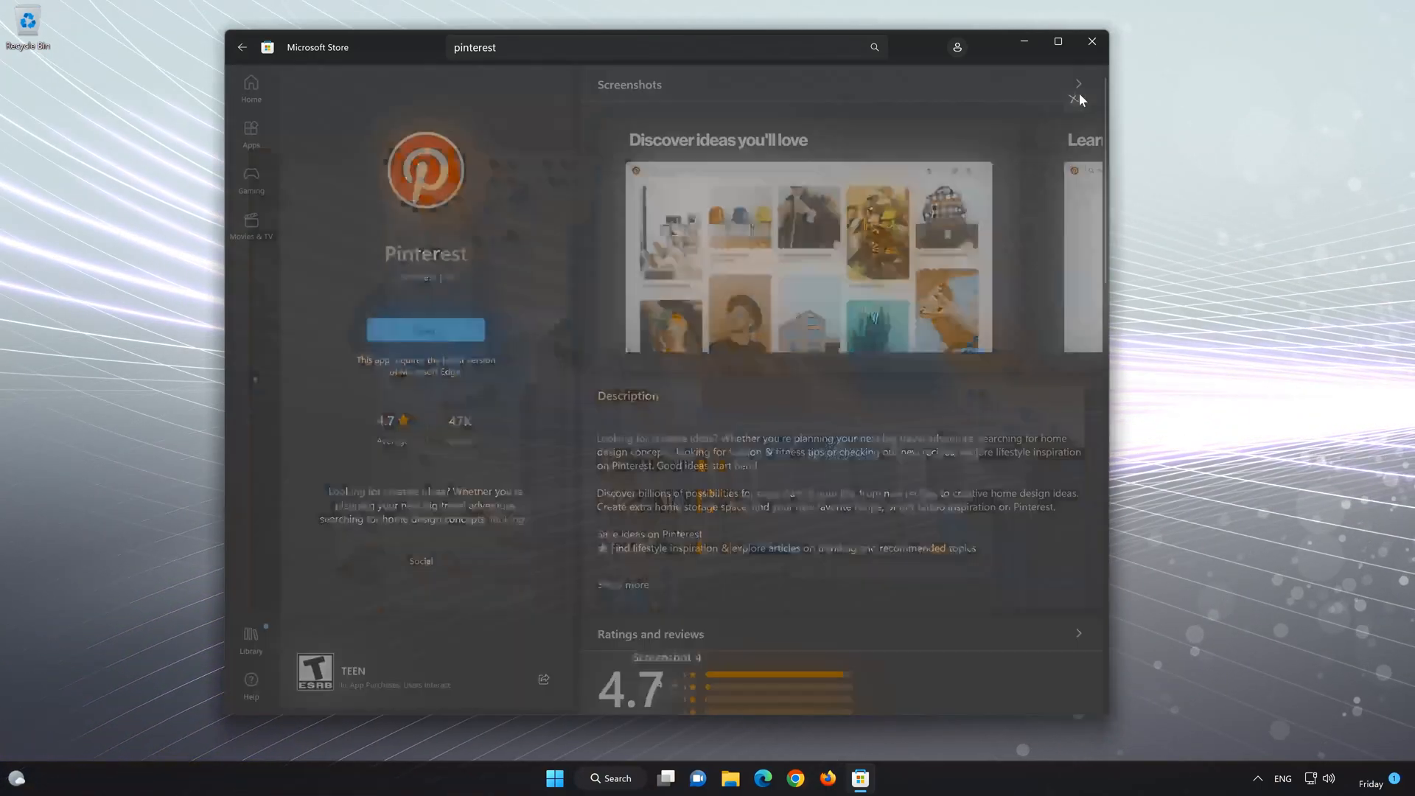